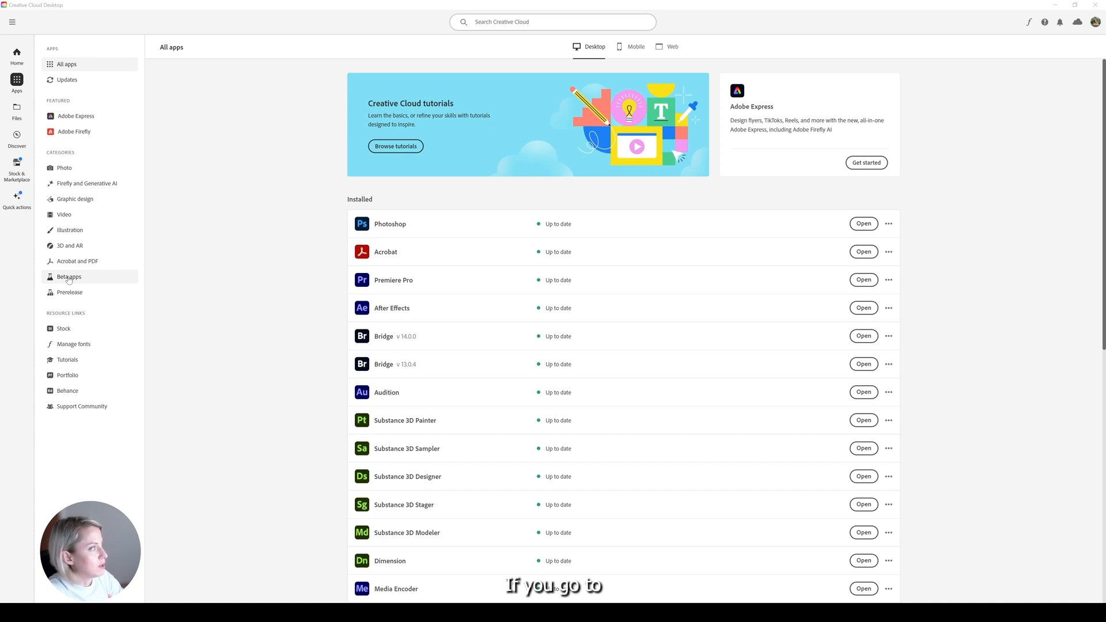
{"action": "mouse_move", "coordinate": [70, 241]}
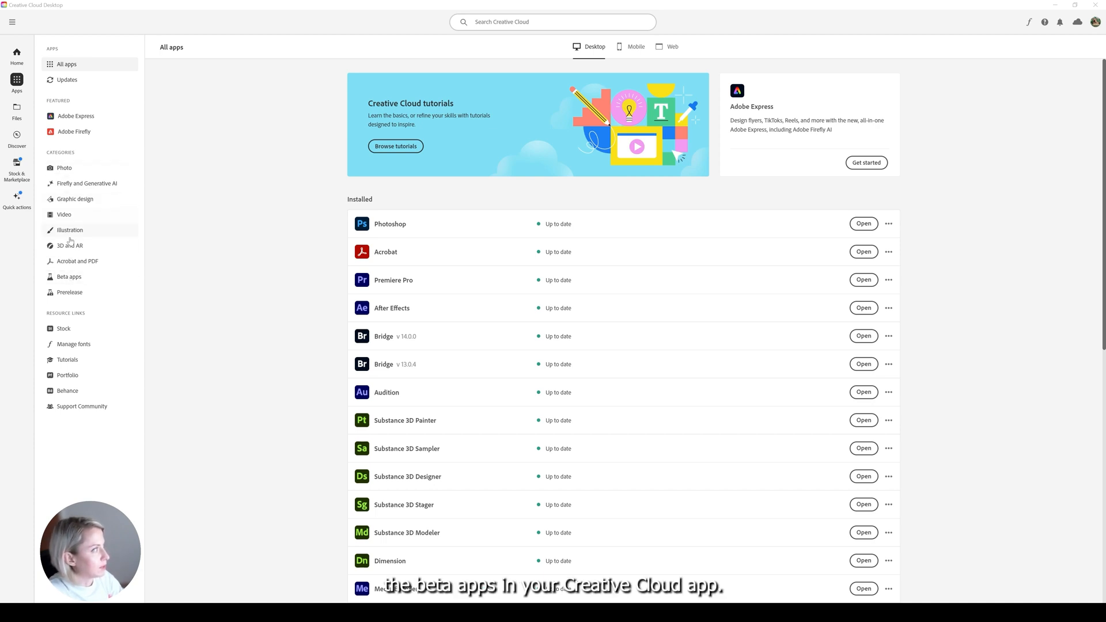
{"action": "mouse_move", "coordinate": [69, 276]}
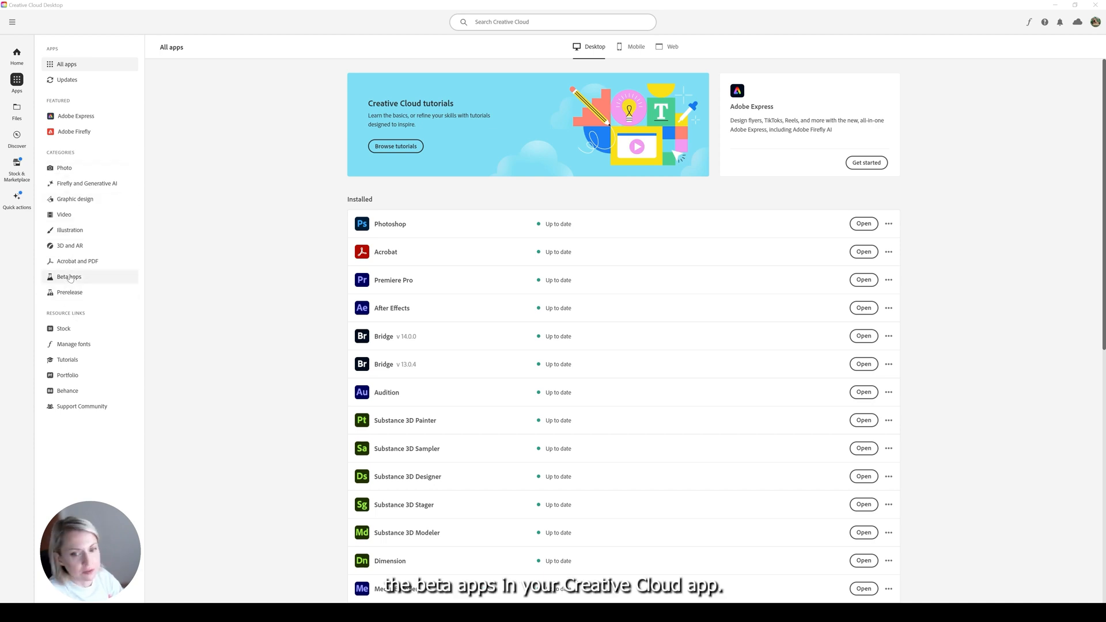
Show the Beta apps list in Creative Cloud Desktop and launch Photoshop (Beta)
{"action": "left_click", "coordinate": [68, 276]}
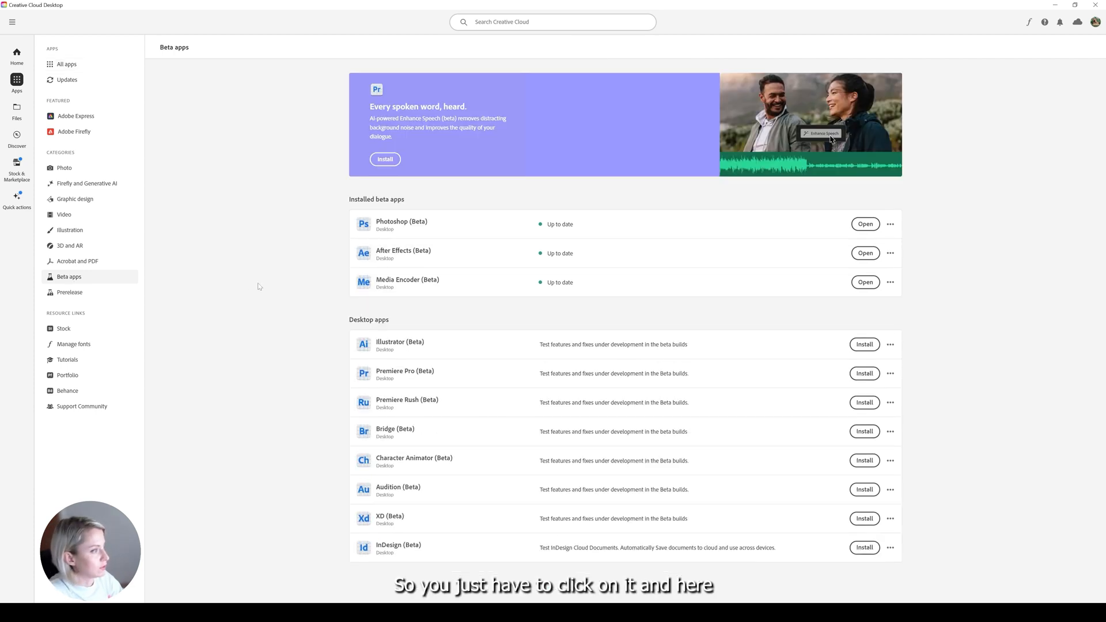
{"action": "mouse_move", "coordinate": [309, 285]}
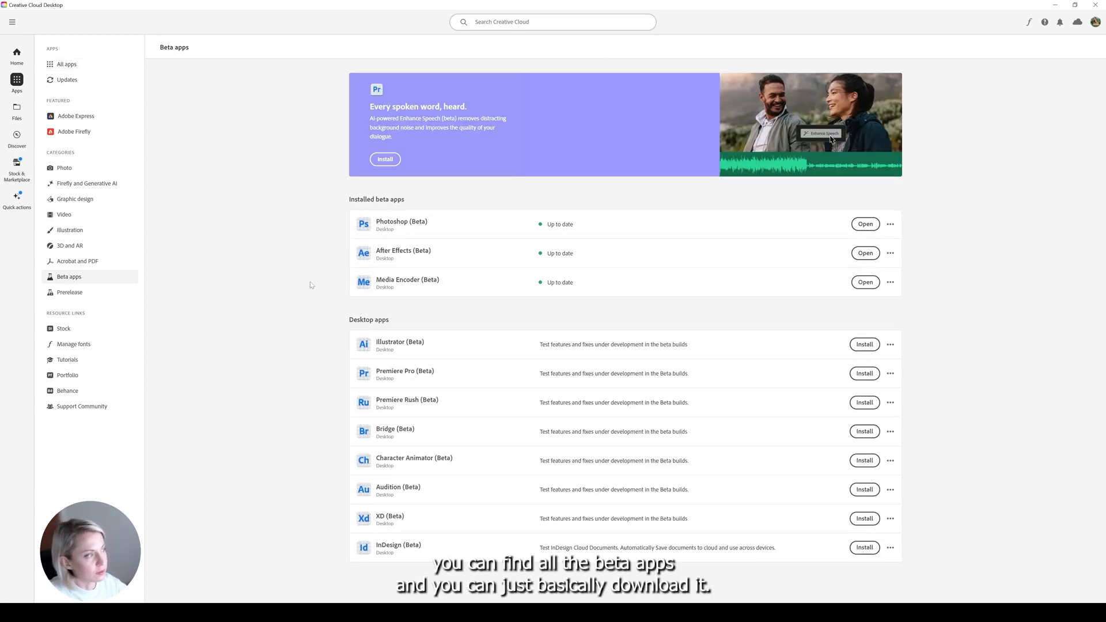
{"action": "mouse_move", "coordinate": [515, 224]}
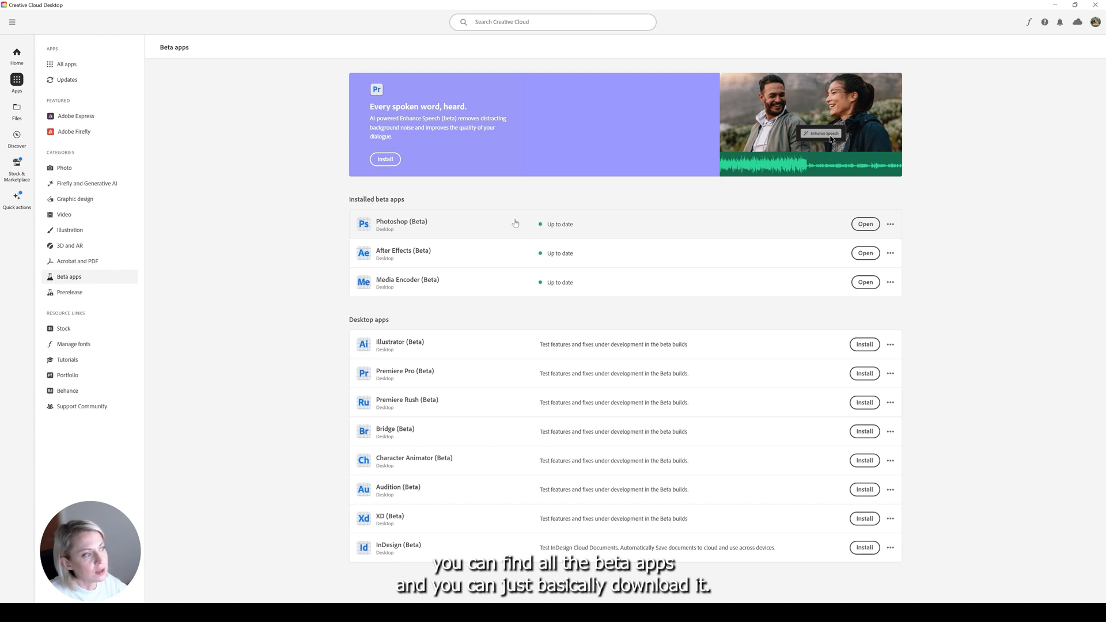
{"action": "mouse_move", "coordinate": [1024, 217]}
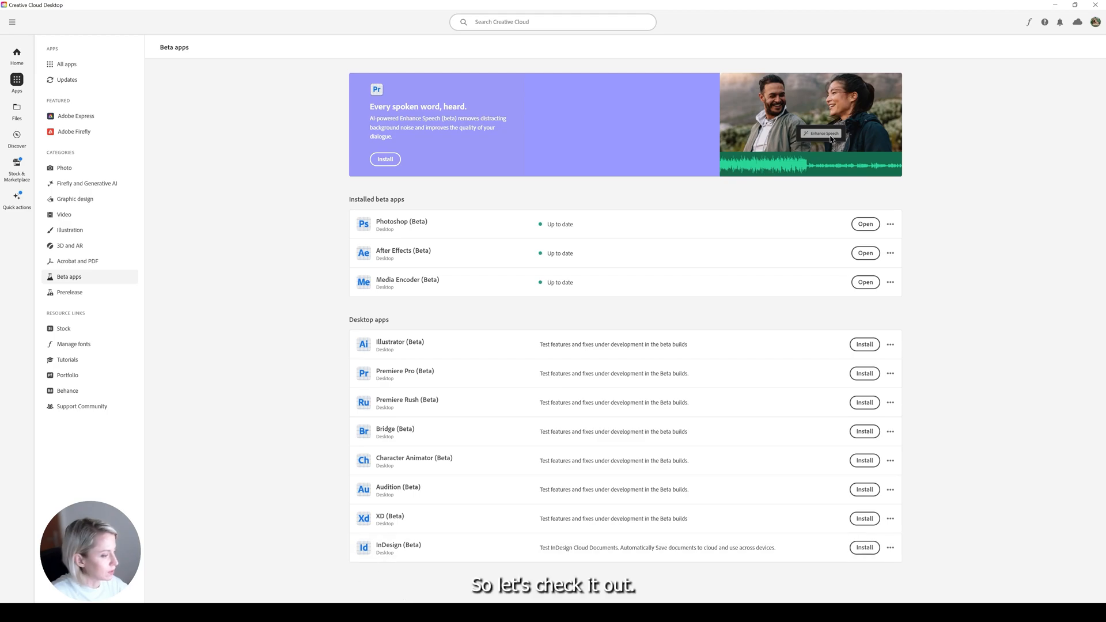
{"action": "left_click", "coordinate": [864, 223]}
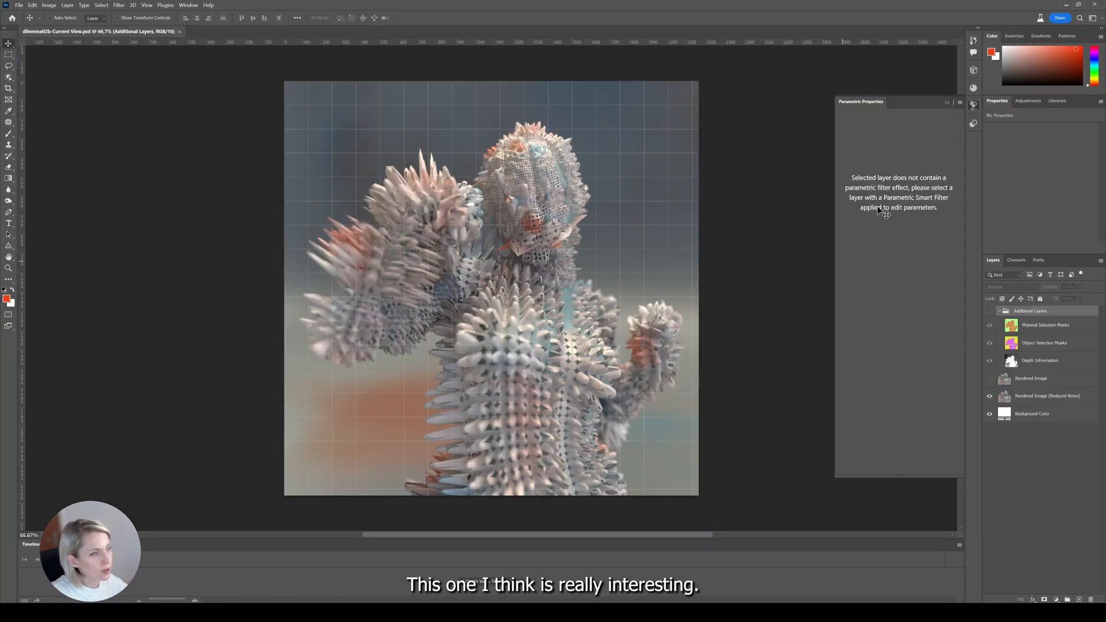
Select a render layer and merge all the cactus render's layers into one
{"action": "left_click", "coordinate": [1047, 395]}
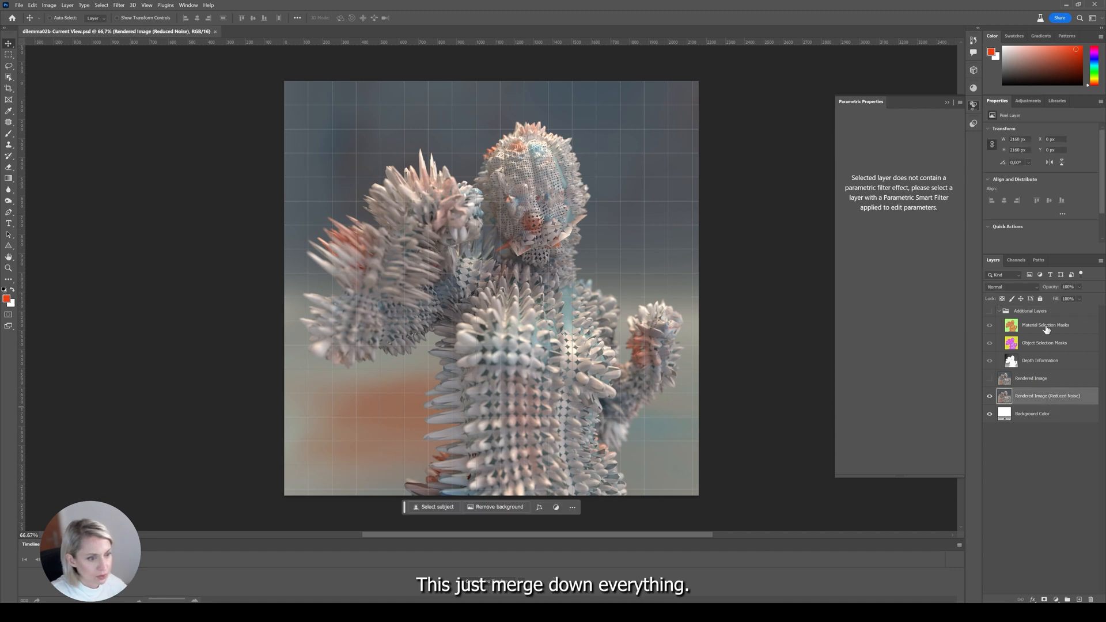
{"action": "left_click", "coordinate": [1029, 413]}
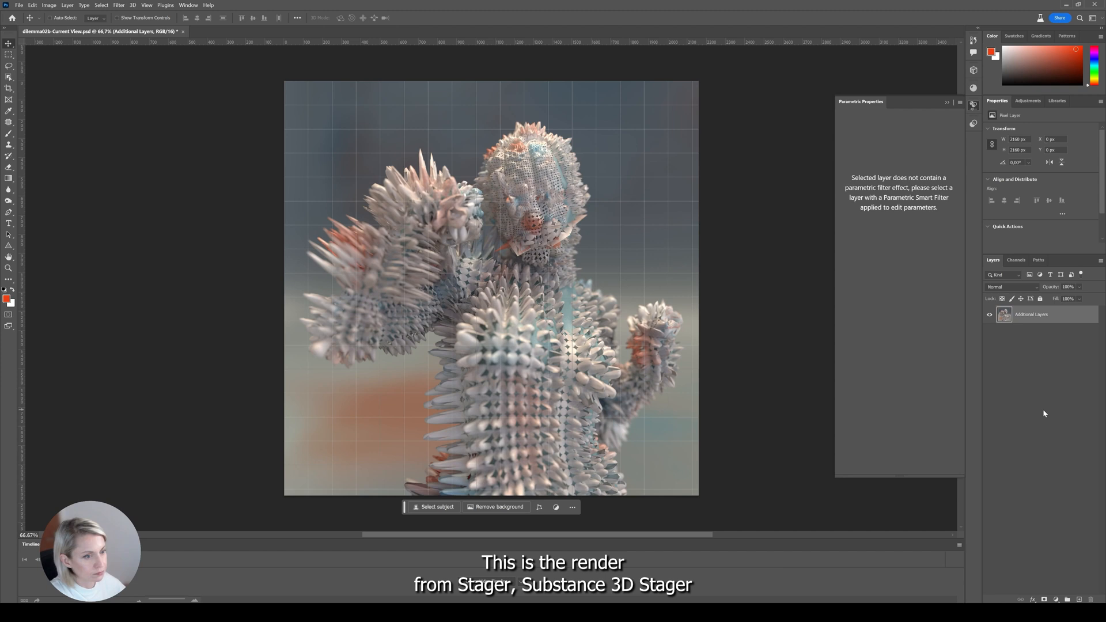
{"action": "mouse_move", "coordinate": [184, 168]}
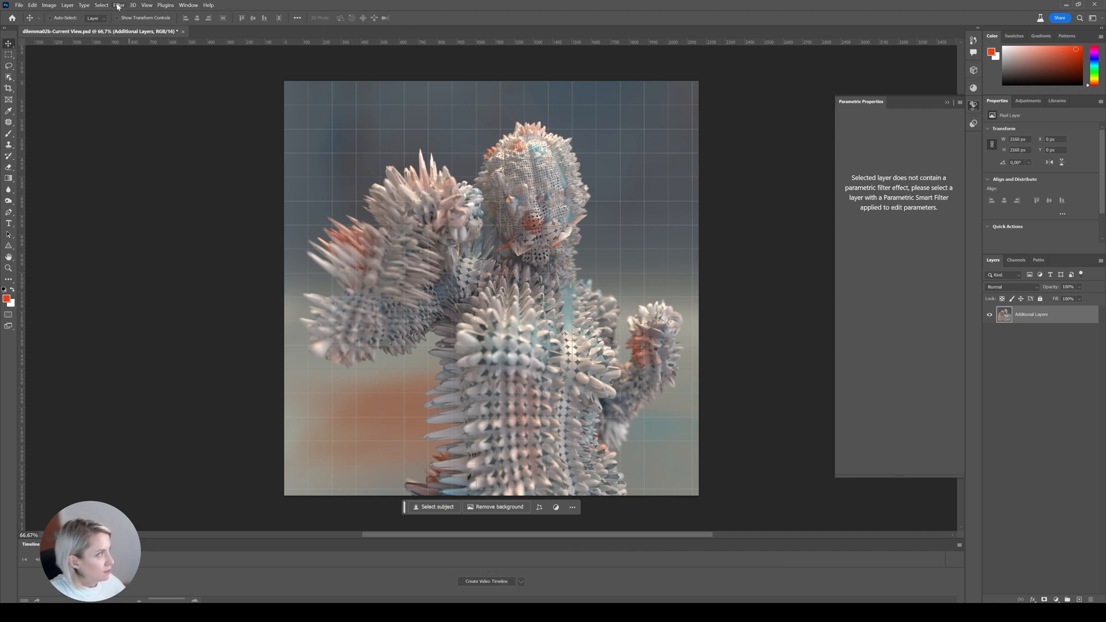
Bring up the Parametric Filters gallery from the Filter menu and peek at the Your filters section
{"action": "left_click", "coordinate": [119, 5]}
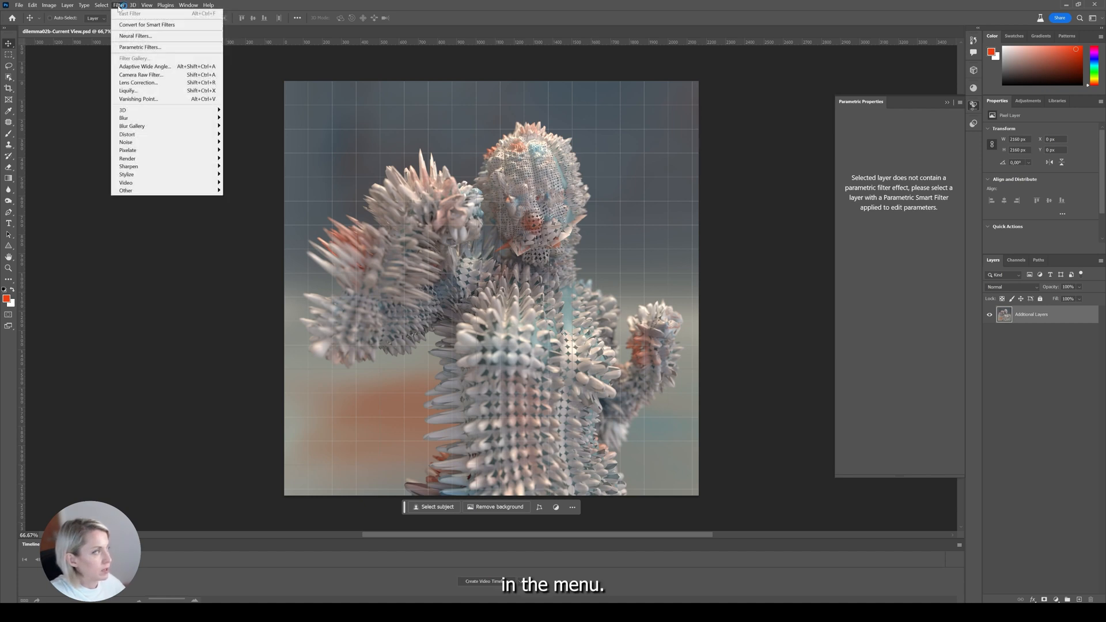
{"action": "mouse_move", "coordinate": [139, 46]}
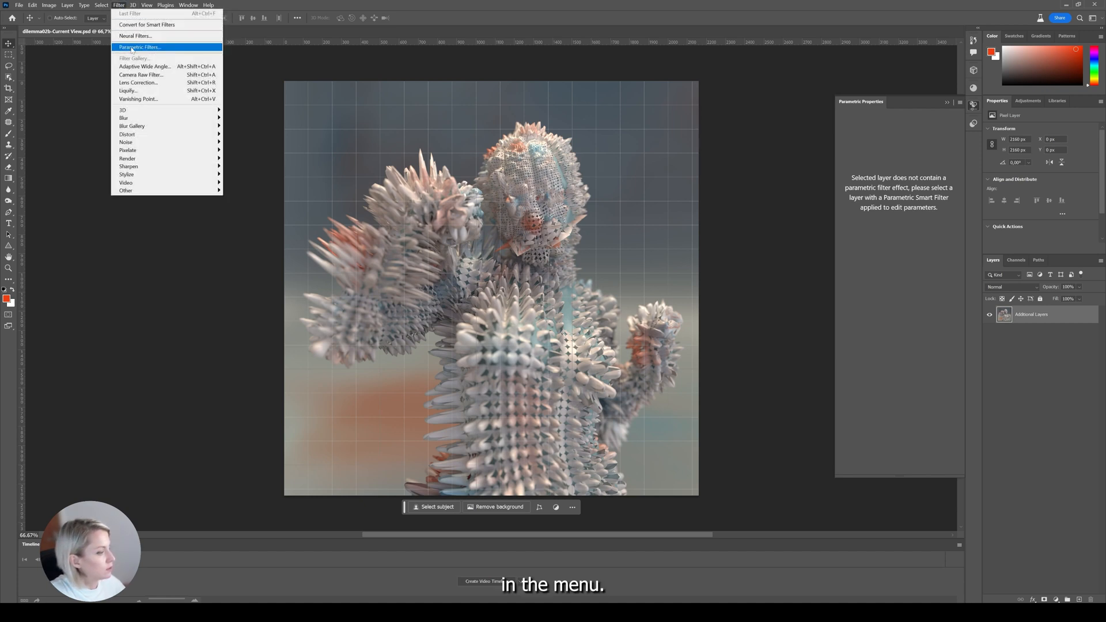
{"action": "left_click", "coordinate": [141, 48]}
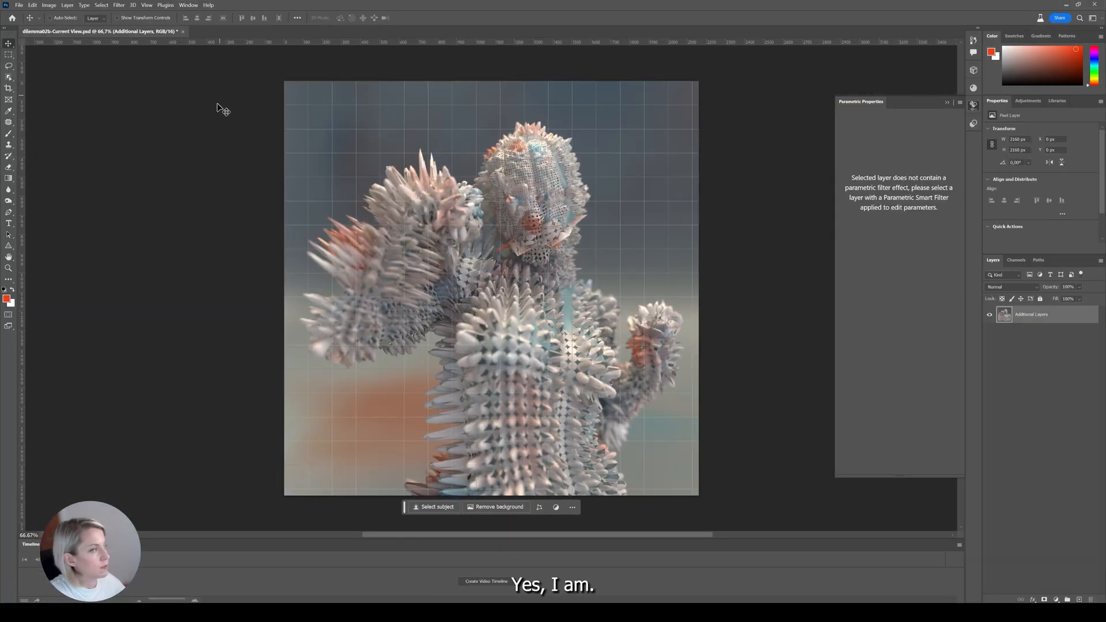
{"action": "left_click", "coordinate": [118, 5]}
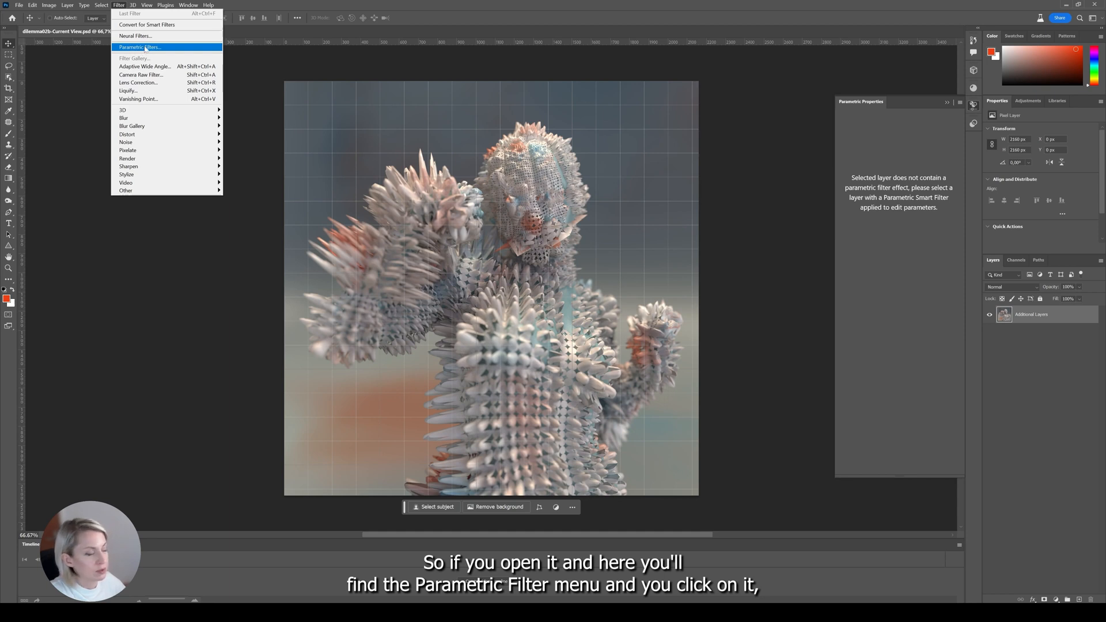
{"action": "left_click", "coordinate": [139, 48]}
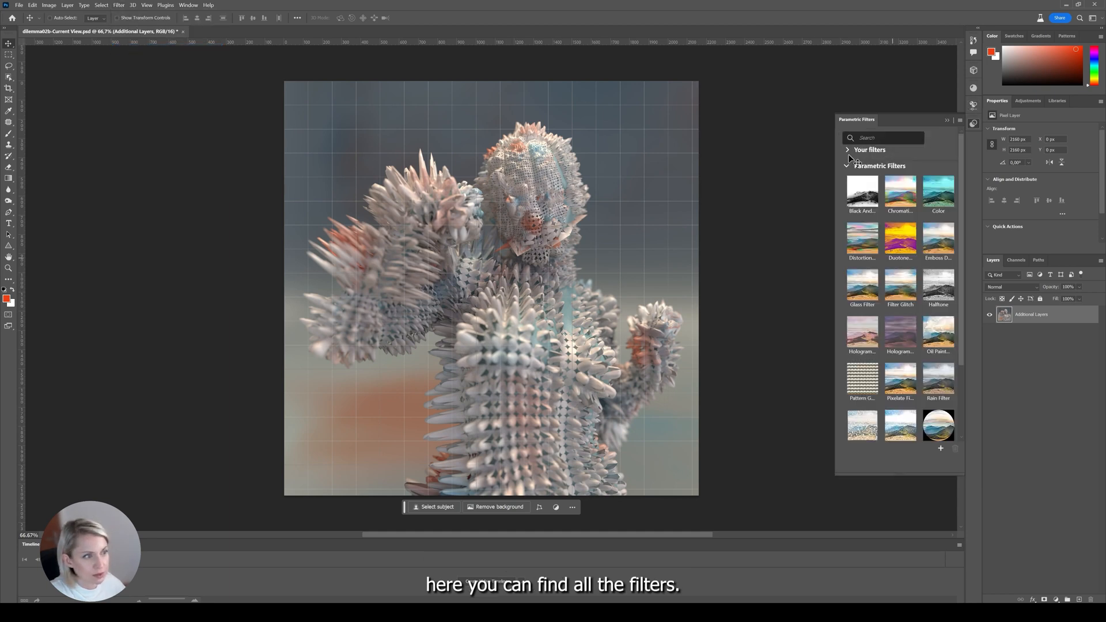
{"action": "left_click", "coordinate": [847, 149]}
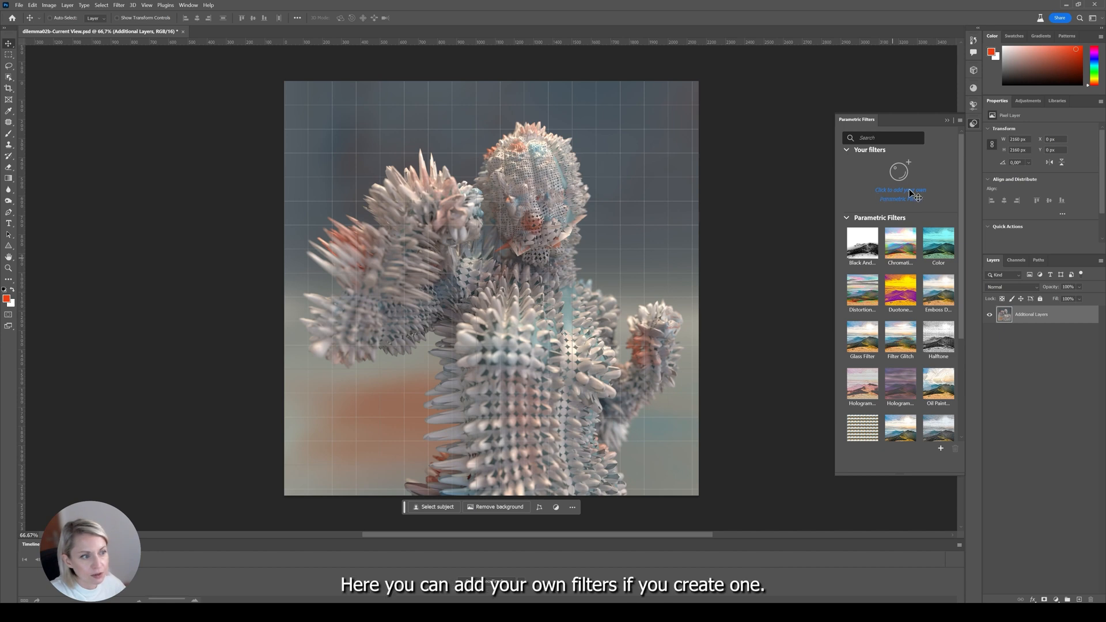
{"action": "mouse_move", "coordinate": [913, 195]}
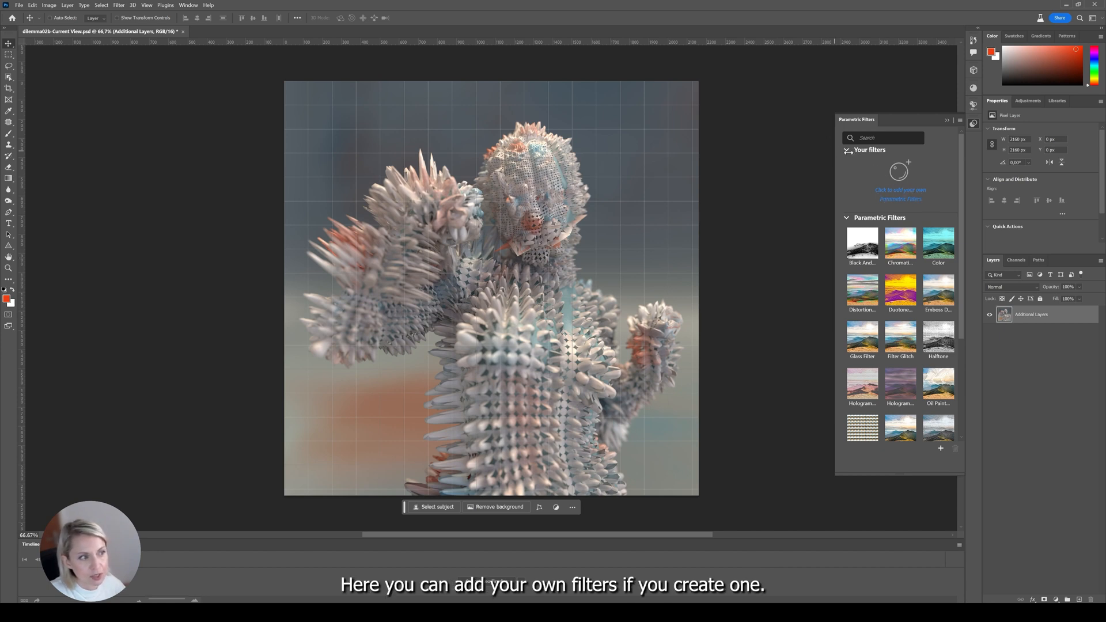
{"action": "left_click", "coordinate": [847, 150]}
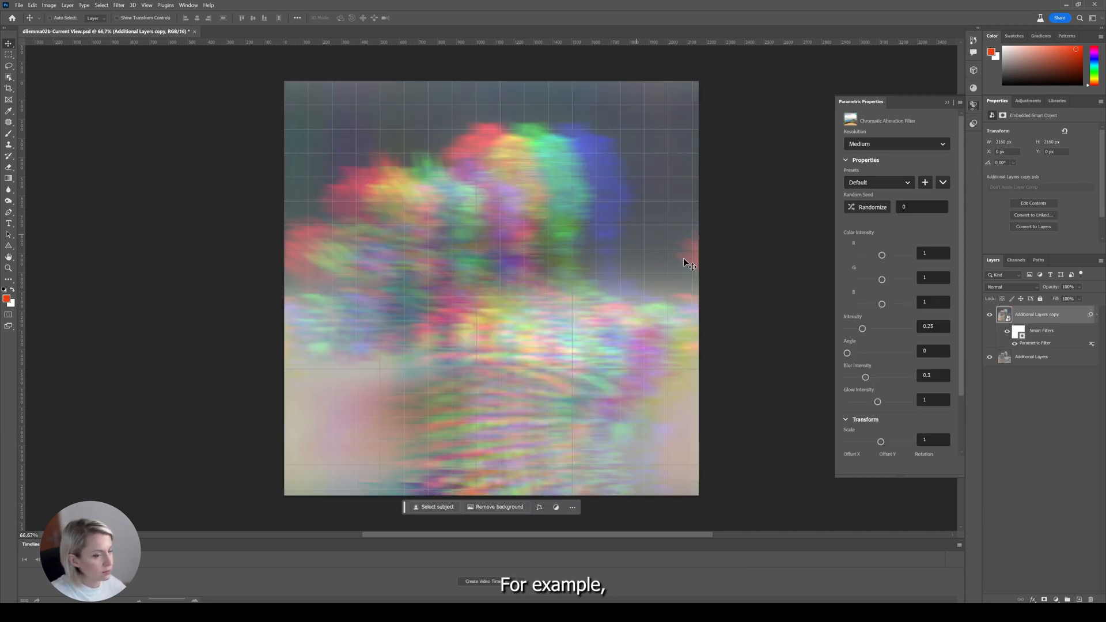
{"action": "mouse_move", "coordinate": [891, 92]}
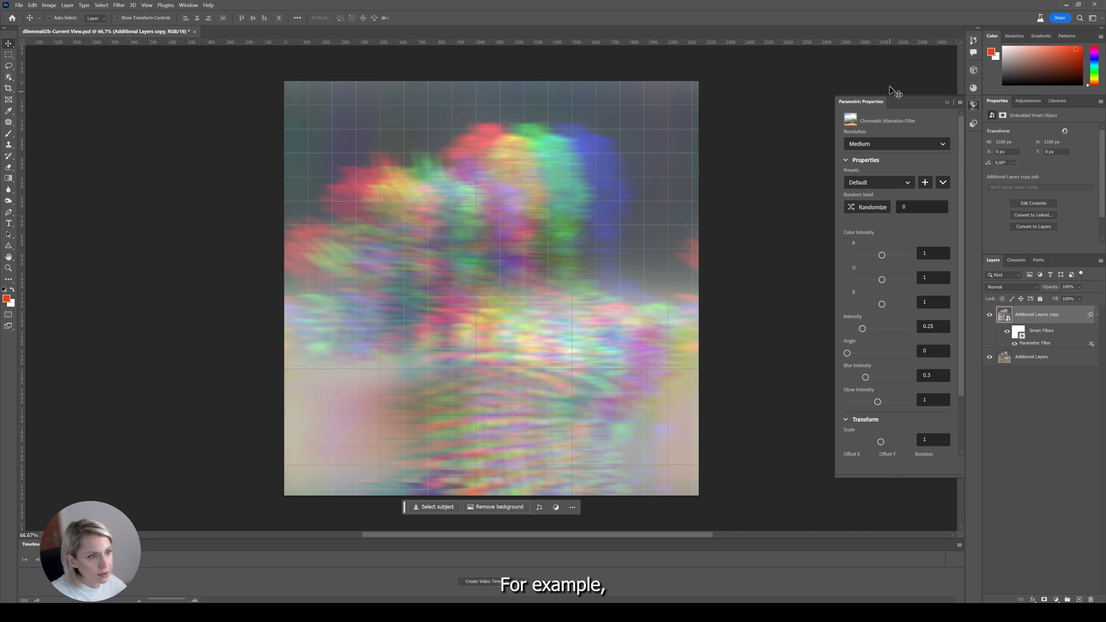
{"action": "mouse_move", "coordinate": [976, 125]}
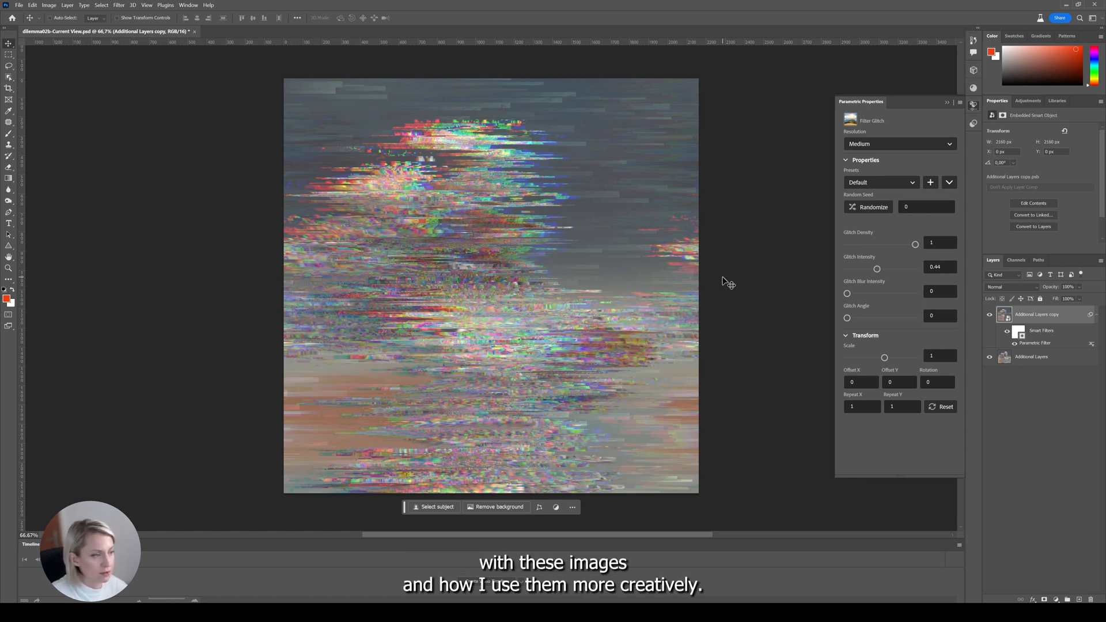
{"action": "mouse_move", "coordinate": [969, 123]}
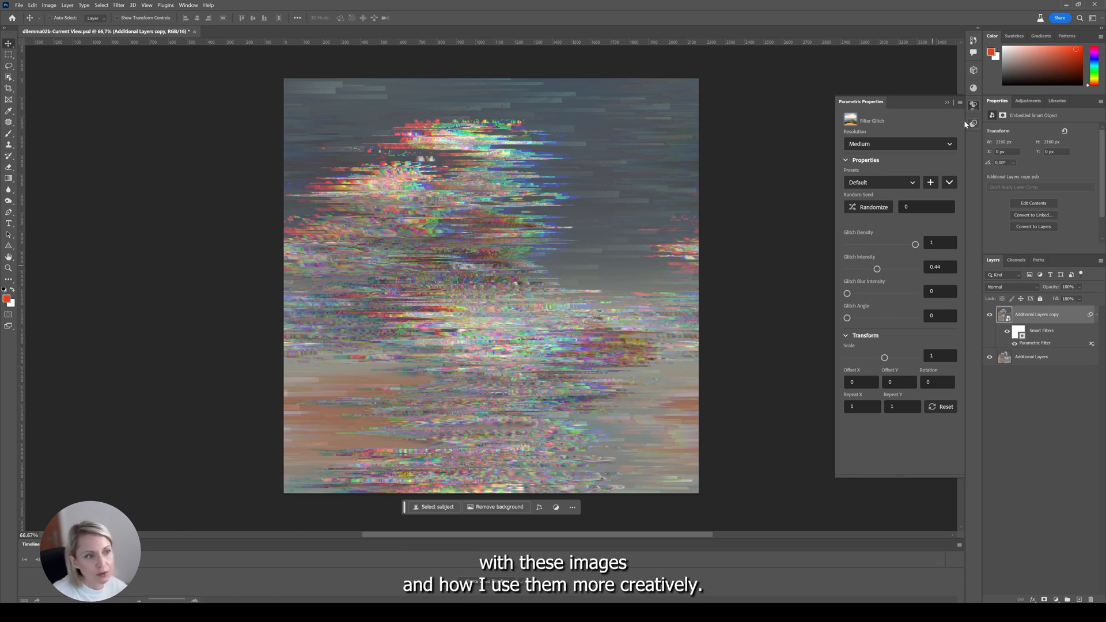
Discard the glitch-filtered layer copy, leaving only the unfiltered cactus render
{"action": "left_click", "coordinate": [946, 102]}
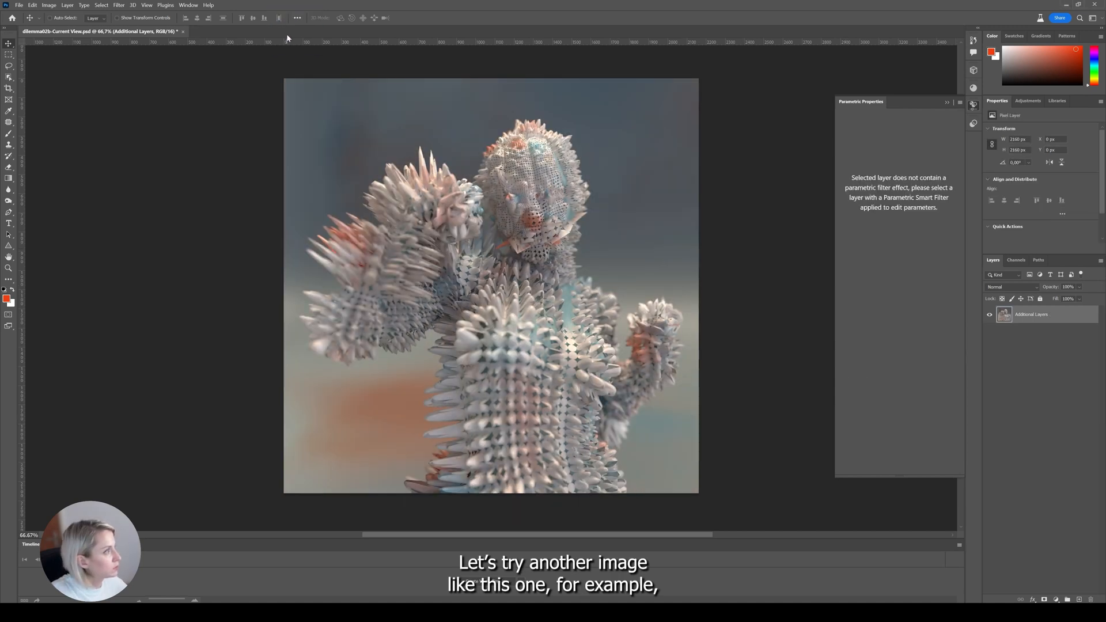
Add an Oil Paint parametric filter to the cactus and set its resolution to High
{"action": "left_click", "coordinate": [118, 4]}
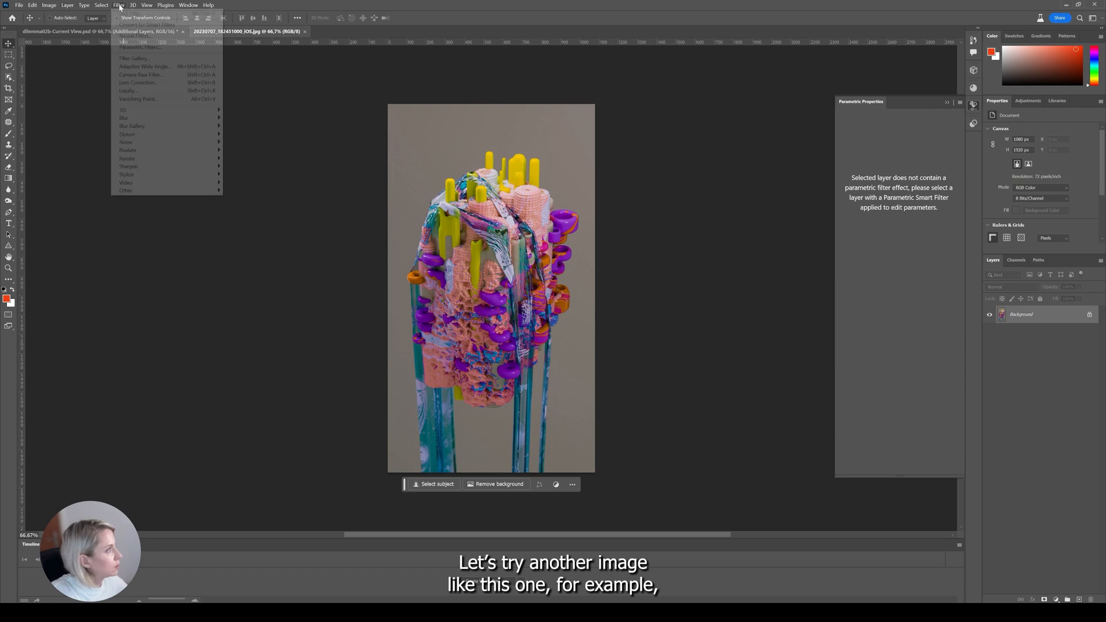
{"action": "left_click", "coordinate": [140, 49]}
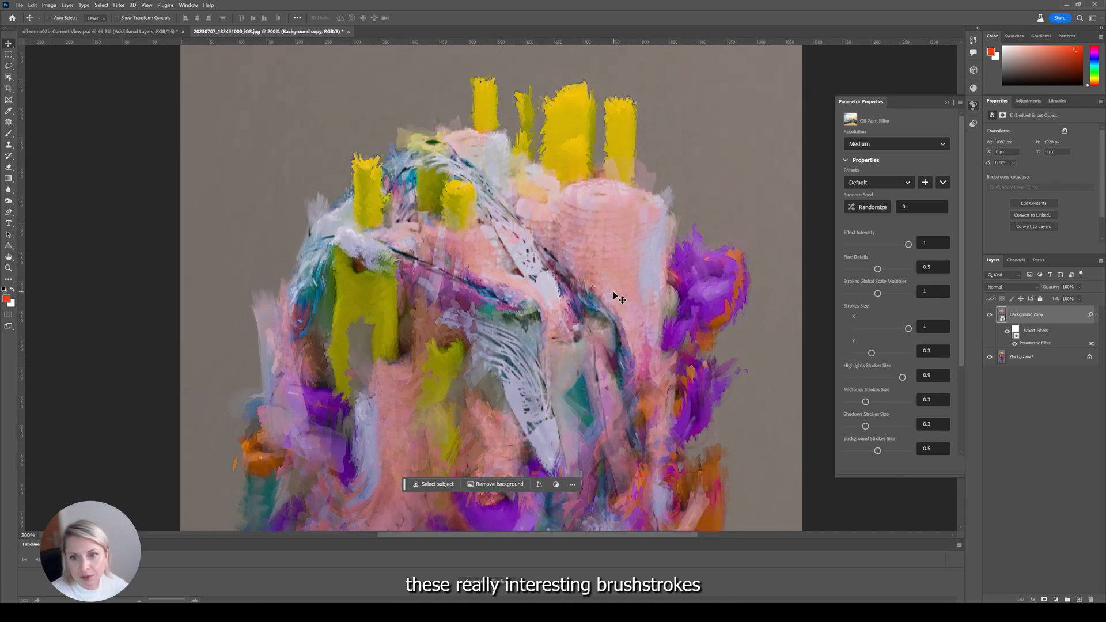
{"action": "left_click", "coordinate": [896, 144]}
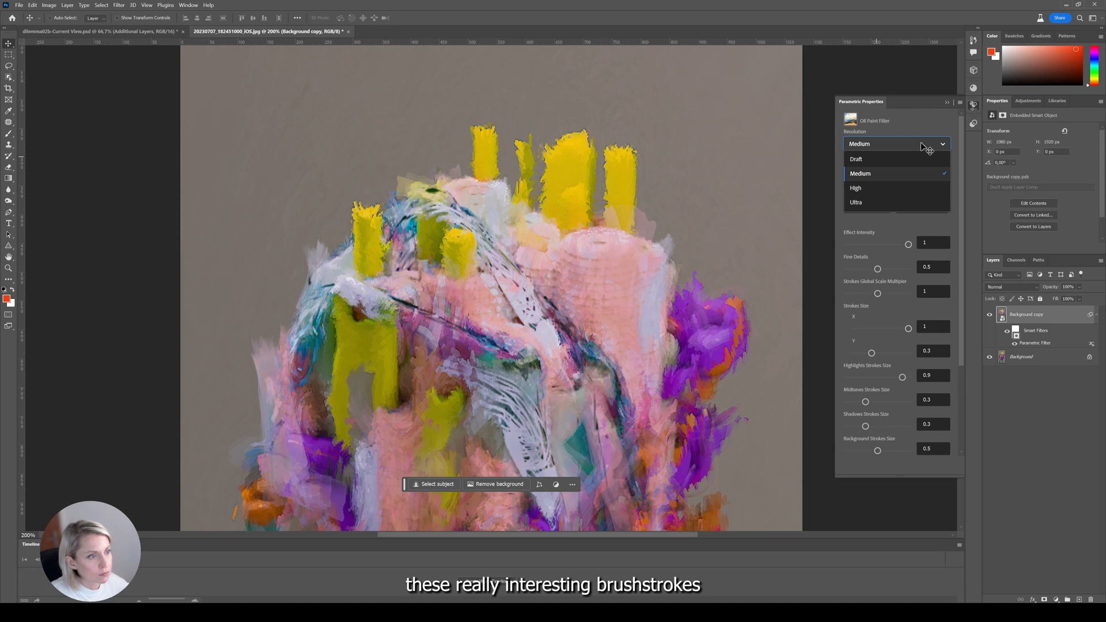
{"action": "mouse_move", "coordinate": [855, 188]}
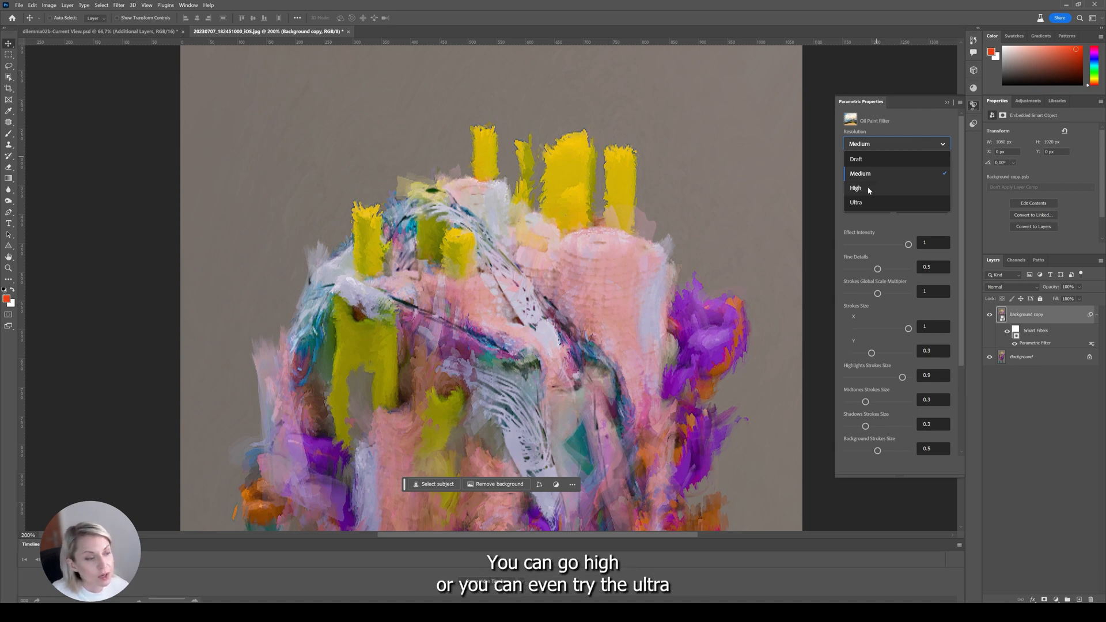
{"action": "left_click", "coordinate": [856, 187]}
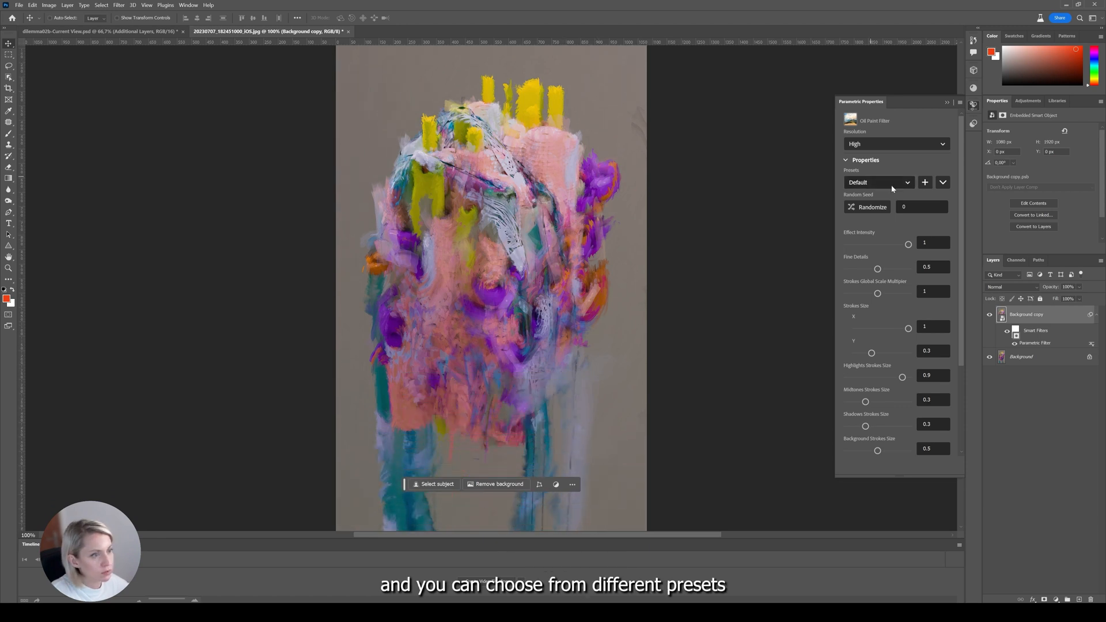
Try the Soften and Directional Painting oil paint presets on the render
{"action": "left_click", "coordinate": [879, 182]}
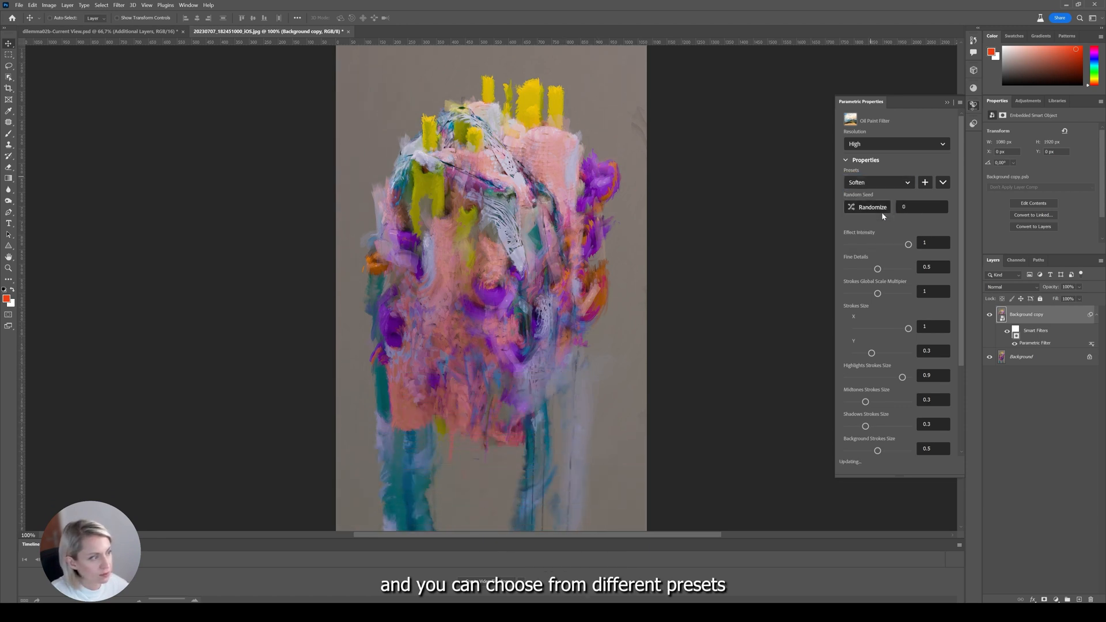
{"action": "left_click", "coordinate": [877, 182]}
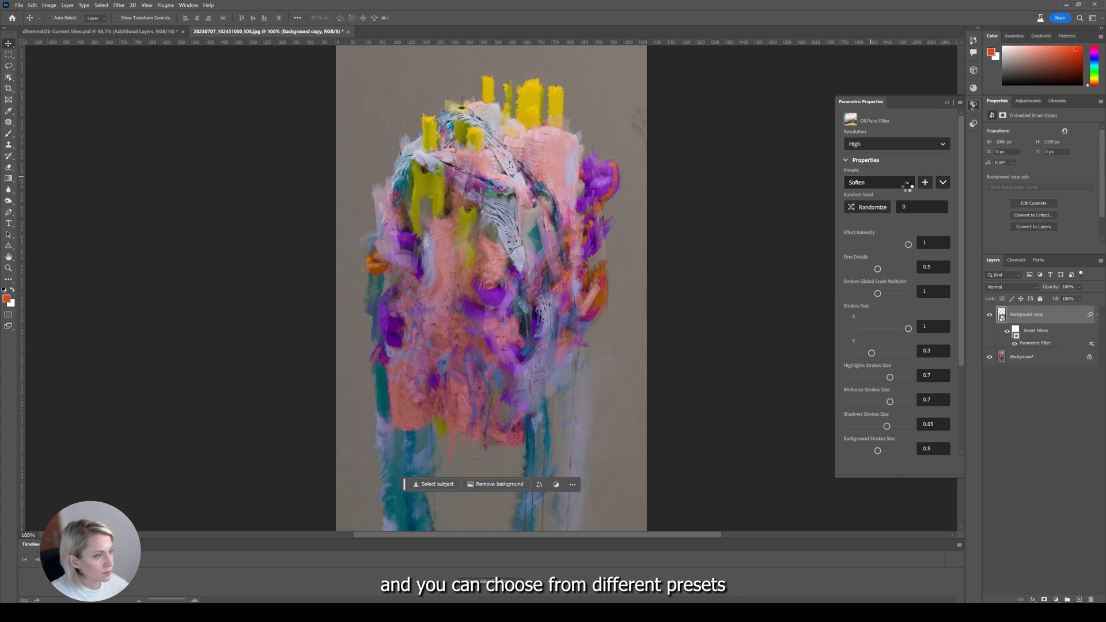
{"action": "left_click", "coordinate": [878, 182]}
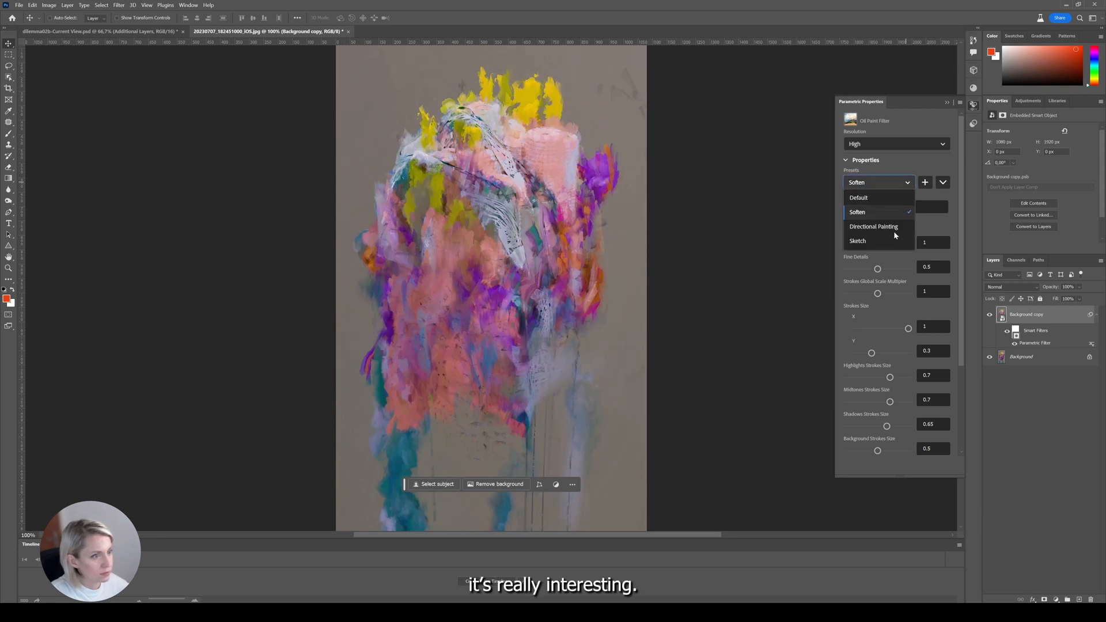
{"action": "left_click", "coordinate": [873, 227]}
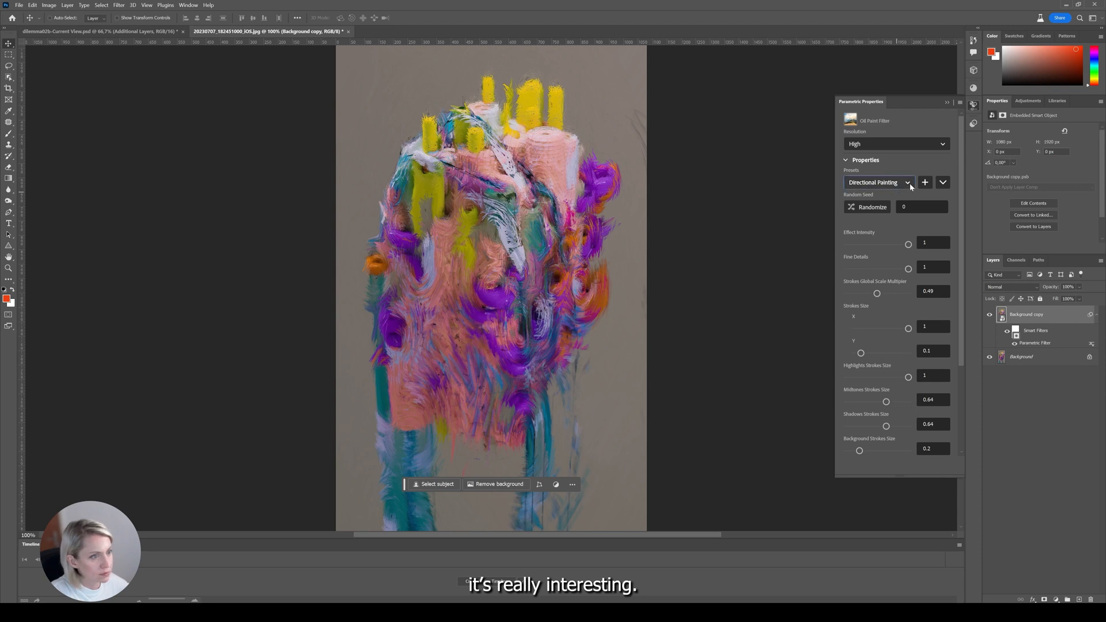
{"action": "left_click", "coordinate": [877, 182]}
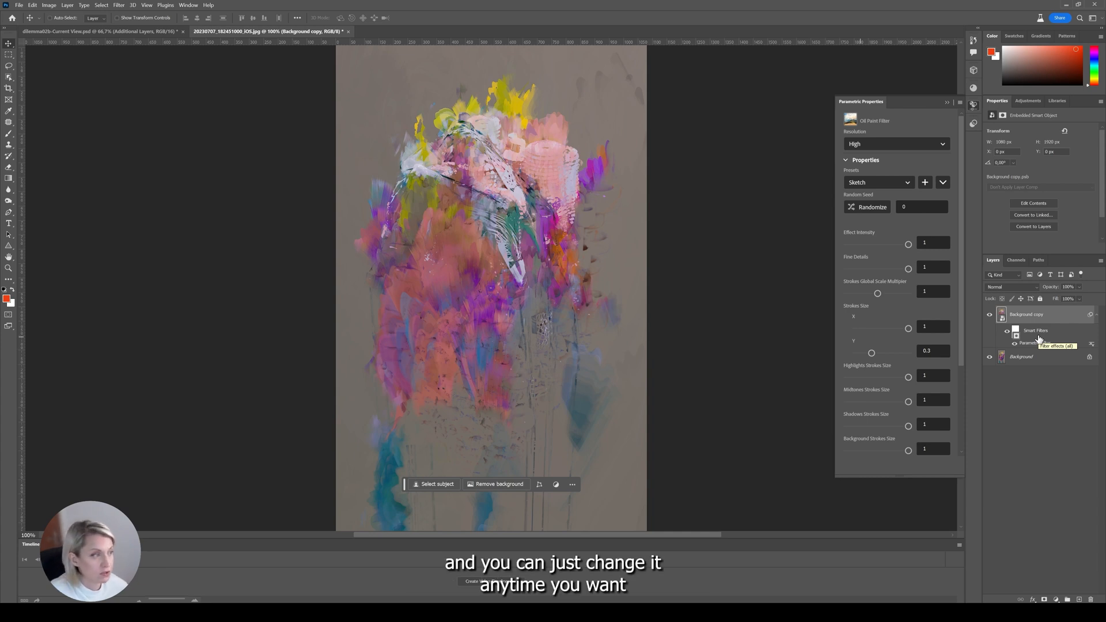
{"action": "mouse_move", "coordinate": [973, 124]}
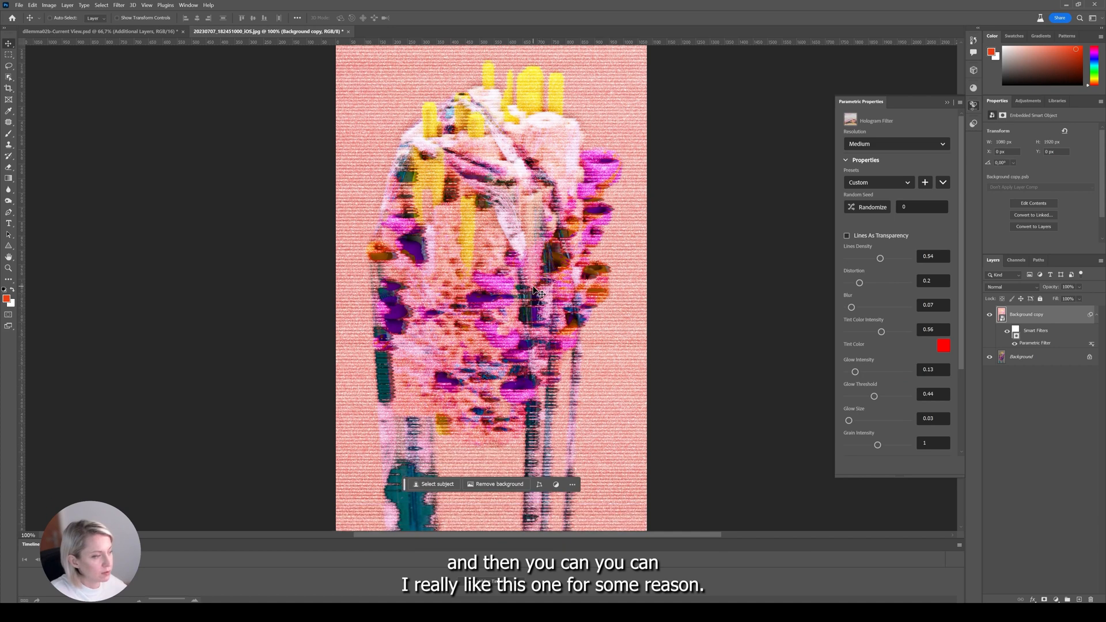
Scroll the filter properties while switching the look to a red-tinted Hologram filter
{"action": "scroll", "scroll_direction": "down", "scroll_amount": 3}
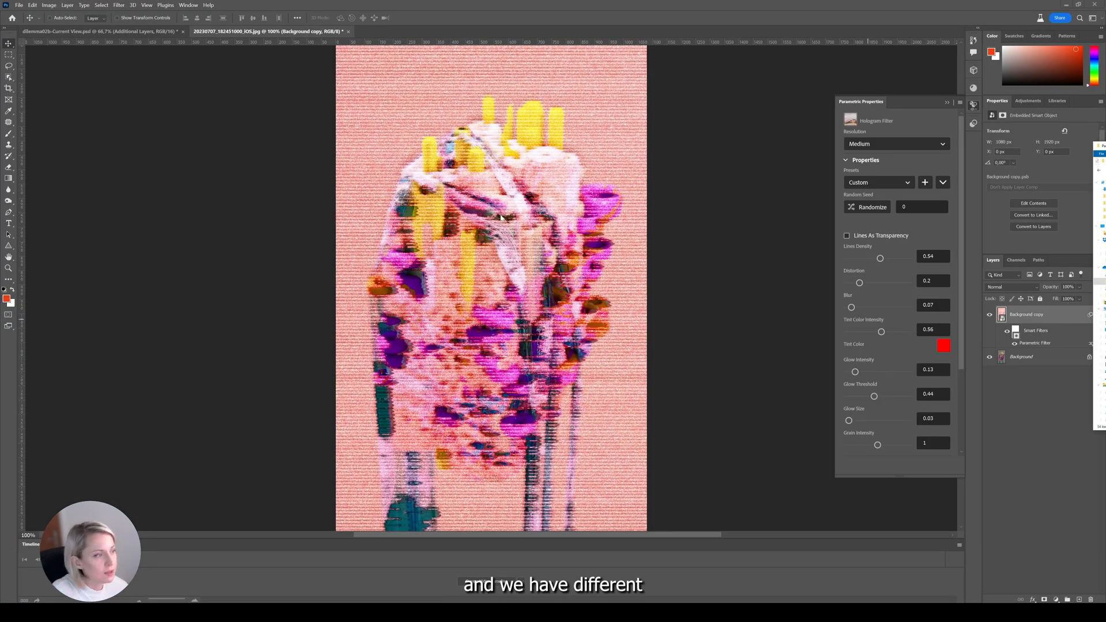
{"action": "mouse_move", "coordinate": [565, 266]}
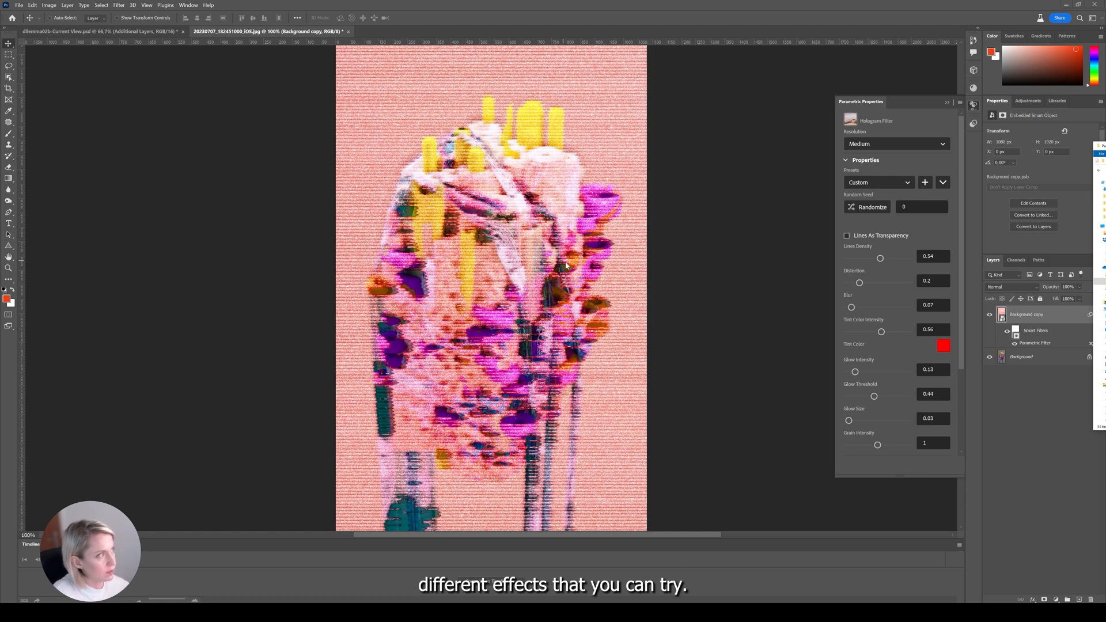
Close the hologram-filtered document so the save-changes prompt appears
{"action": "left_click", "coordinate": [346, 31]}
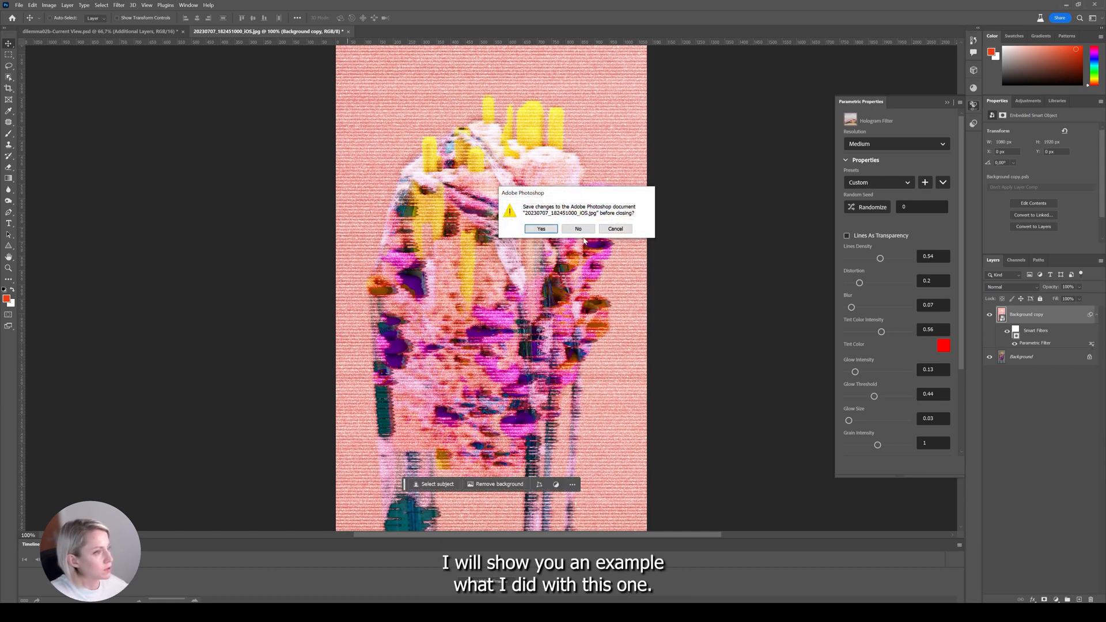
Close without saving, then apply a Symmetry filter to the spiky cactus at High resolution
{"action": "left_click", "coordinate": [577, 228]}
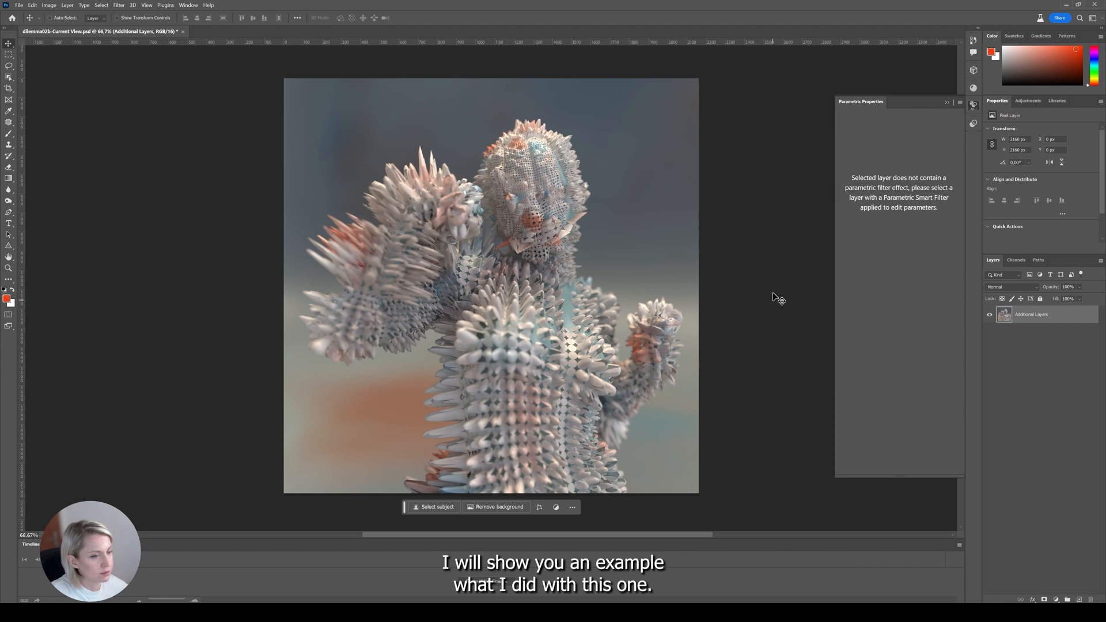
{"action": "left_click", "coordinate": [973, 125]}
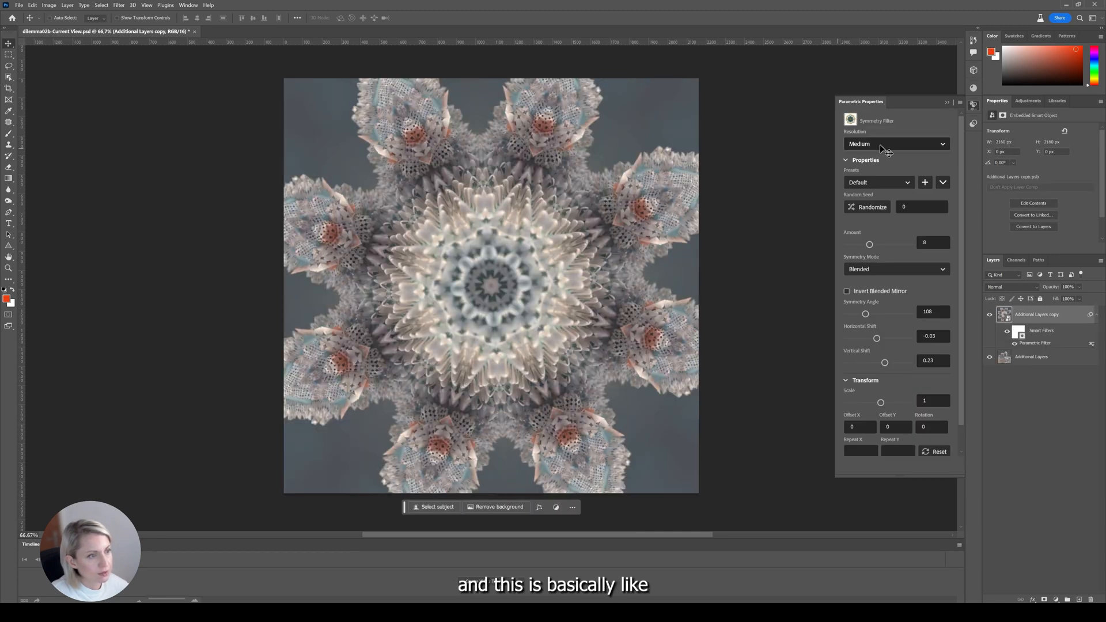
{"action": "left_click", "coordinate": [896, 144]}
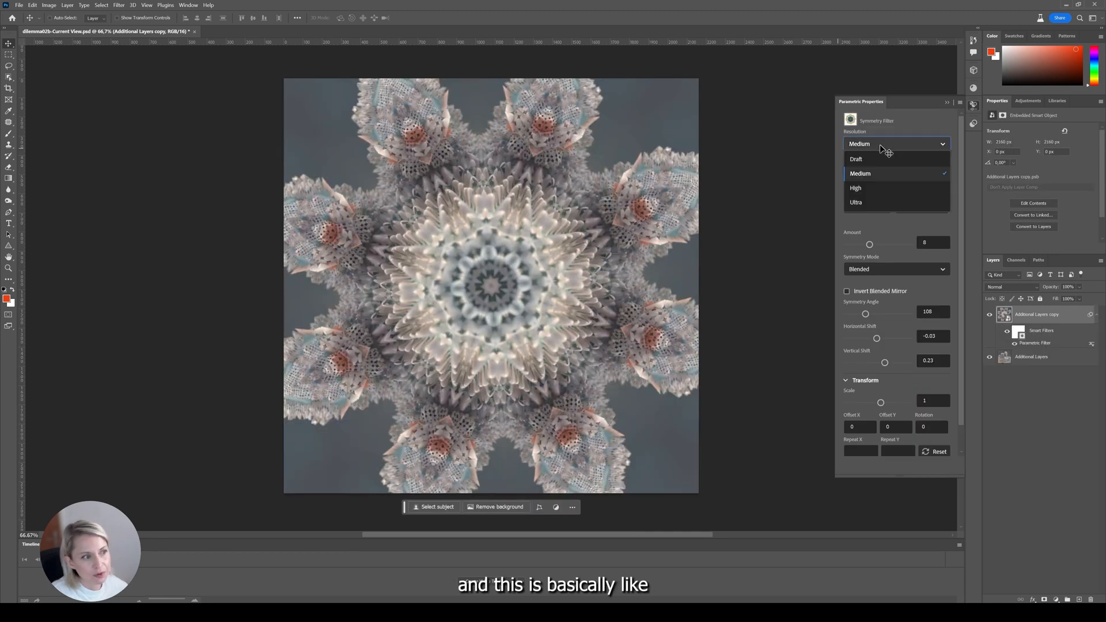
{"action": "left_click", "coordinate": [856, 188]}
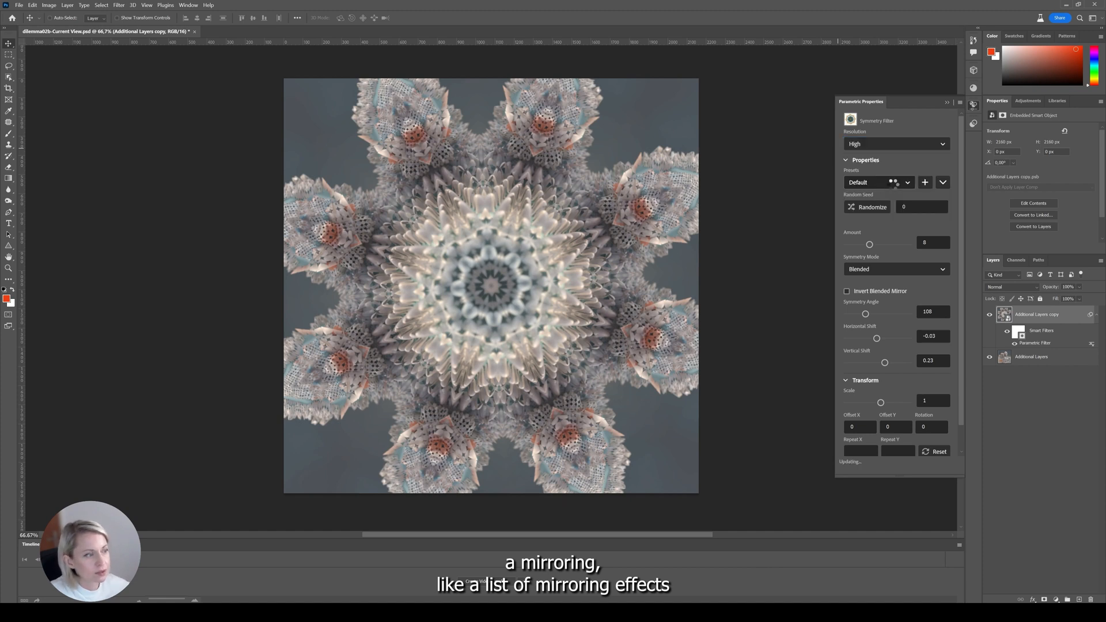
Browse the Symmetry presets and try a different mirroring preset
{"action": "left_click", "coordinate": [877, 182]}
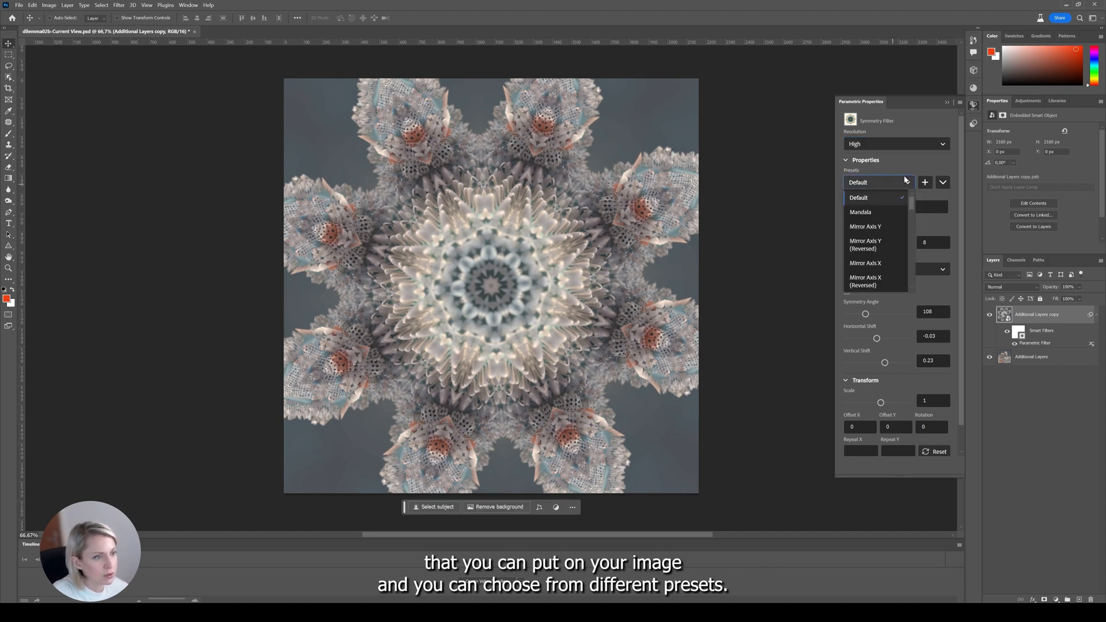
{"action": "left_click", "coordinate": [859, 212]}
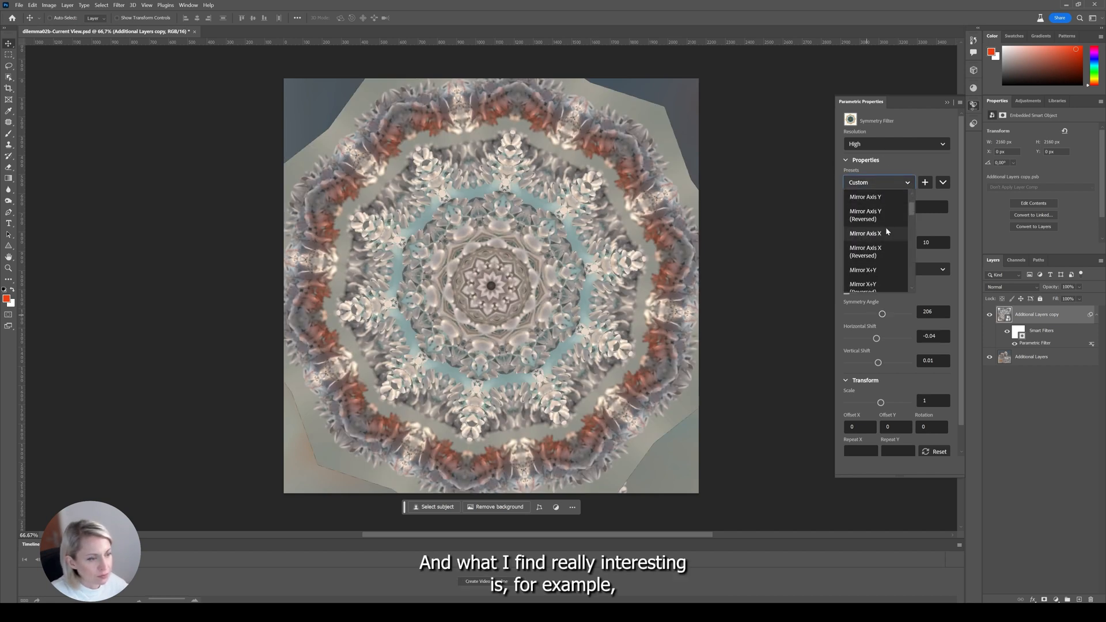
Cycle through Mirror X+Y (Reversed) and corner variations, settling on the Mirror X-Y symmetry preset
{"action": "scroll", "scroll_direction": "down", "scroll_amount": 3}
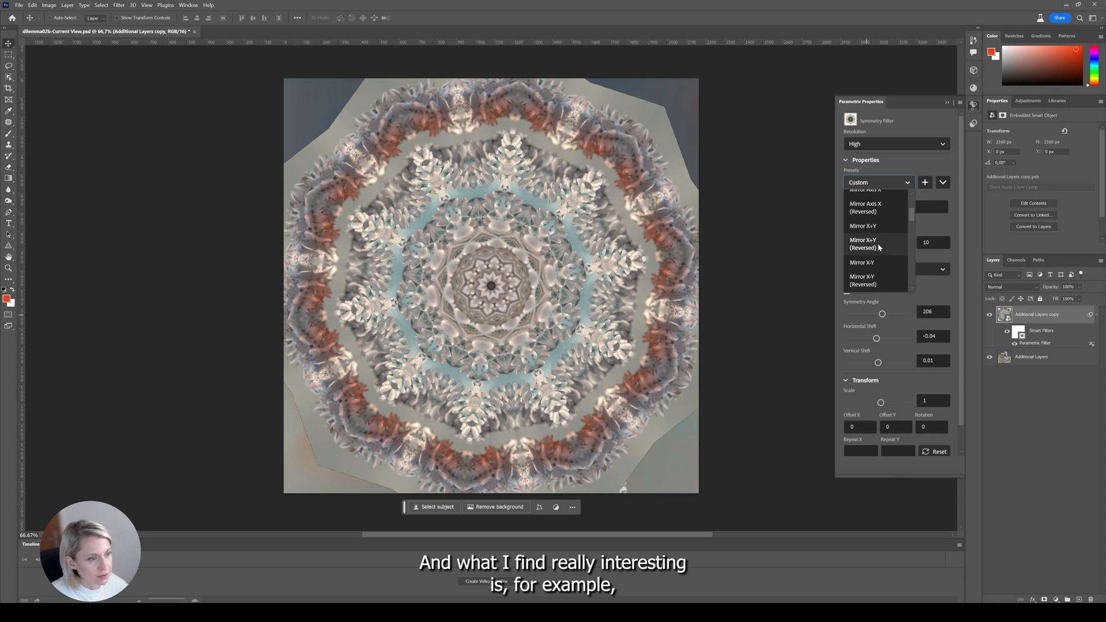
{"action": "left_click", "coordinate": [863, 243]}
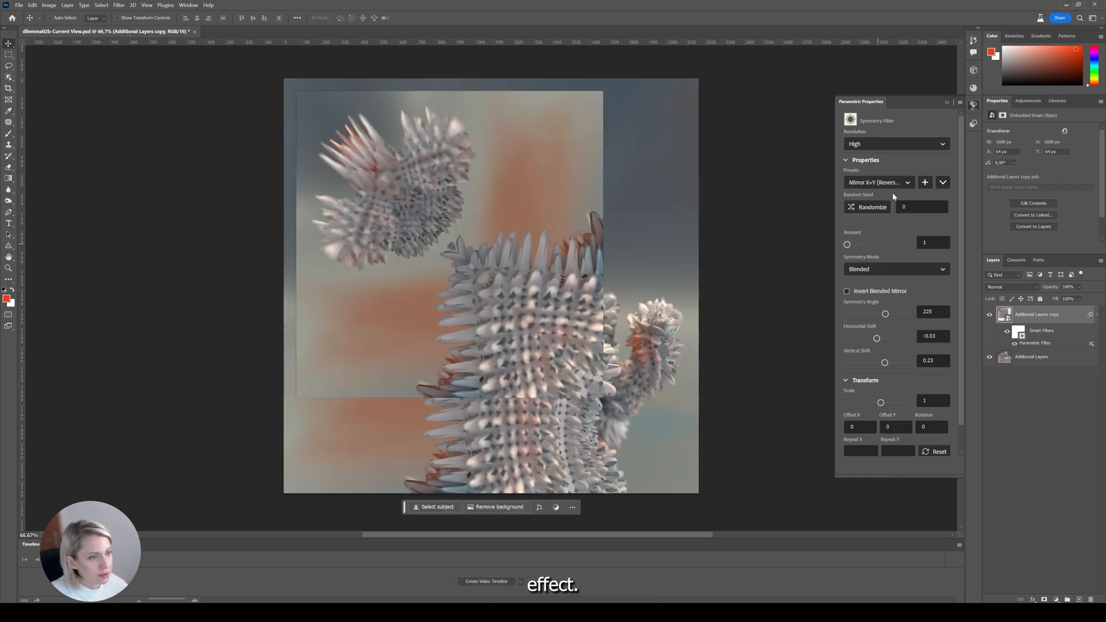
{"action": "left_click", "coordinate": [877, 182]}
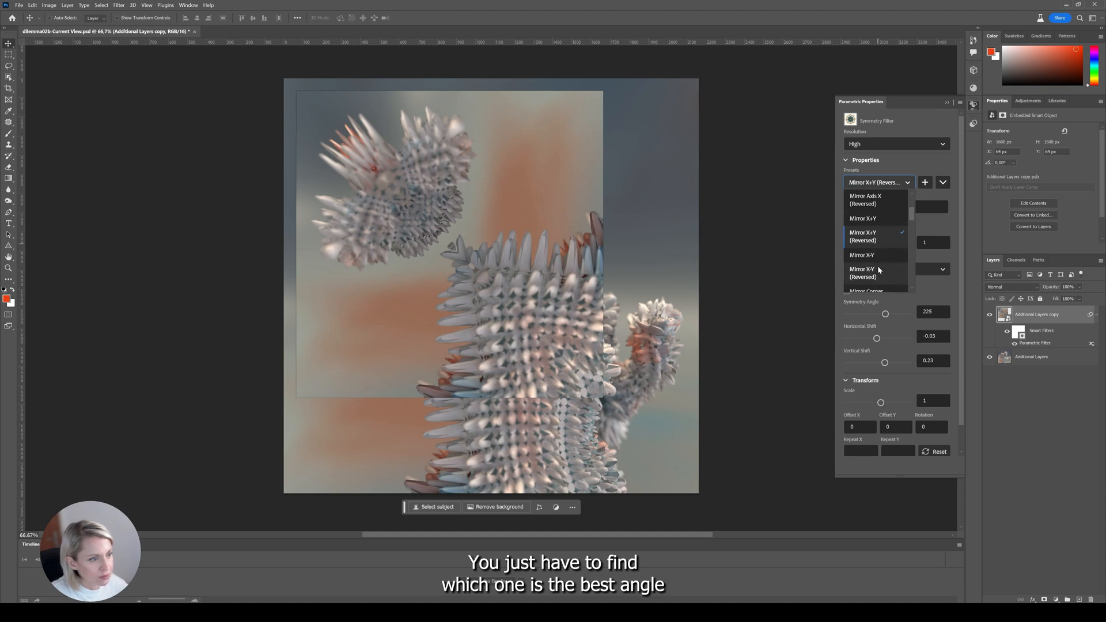
{"action": "left_click", "coordinate": [865, 273]}
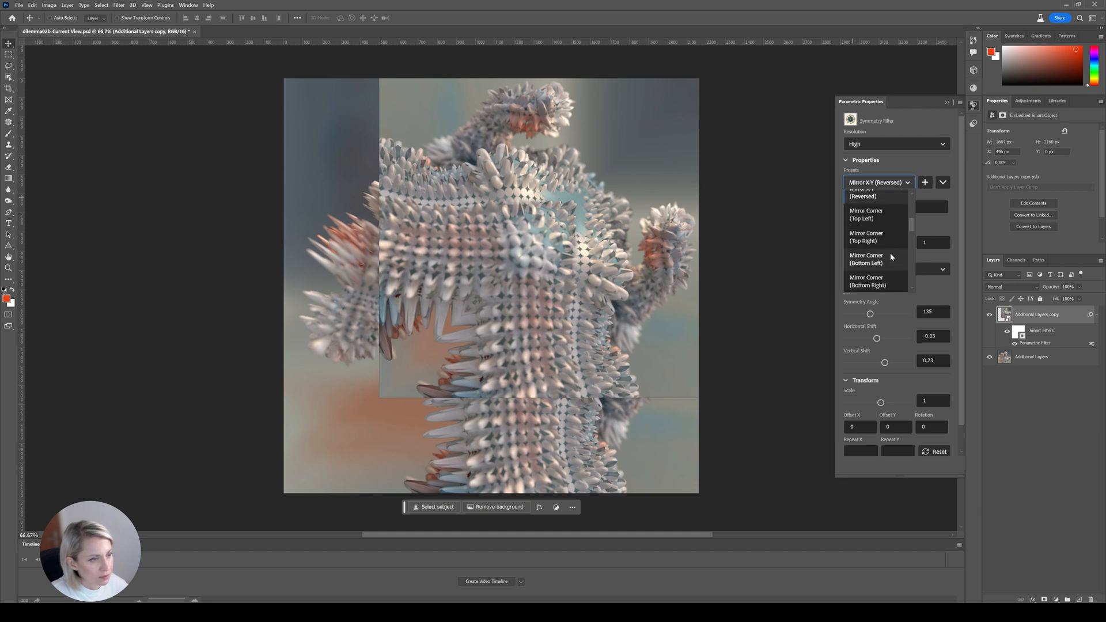
{"action": "left_click", "coordinate": [866, 259]}
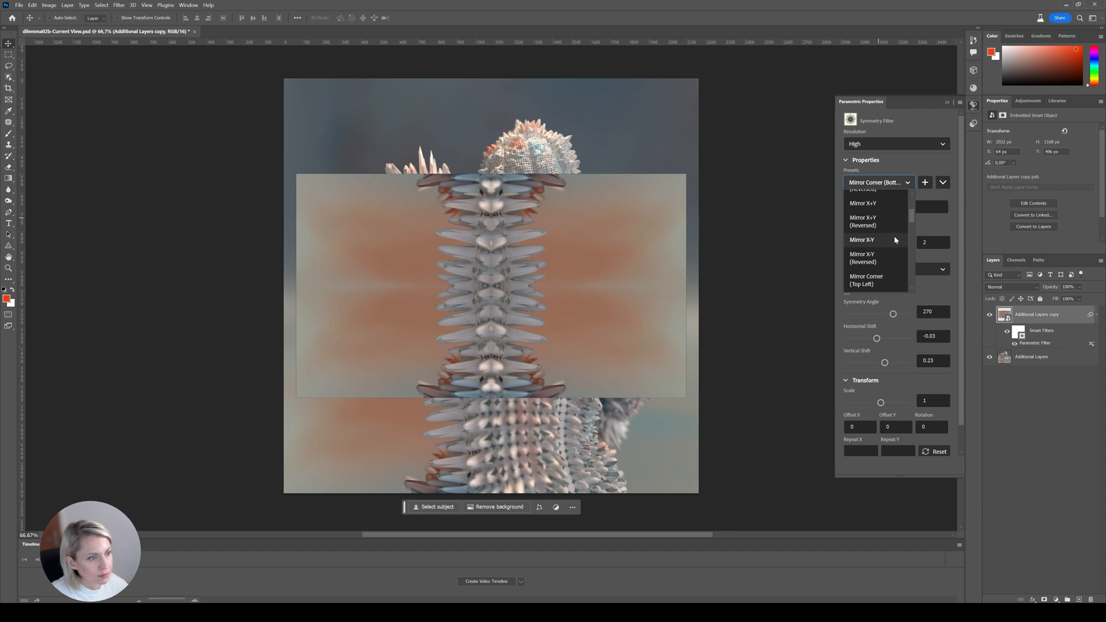
{"action": "left_click", "coordinate": [862, 240]}
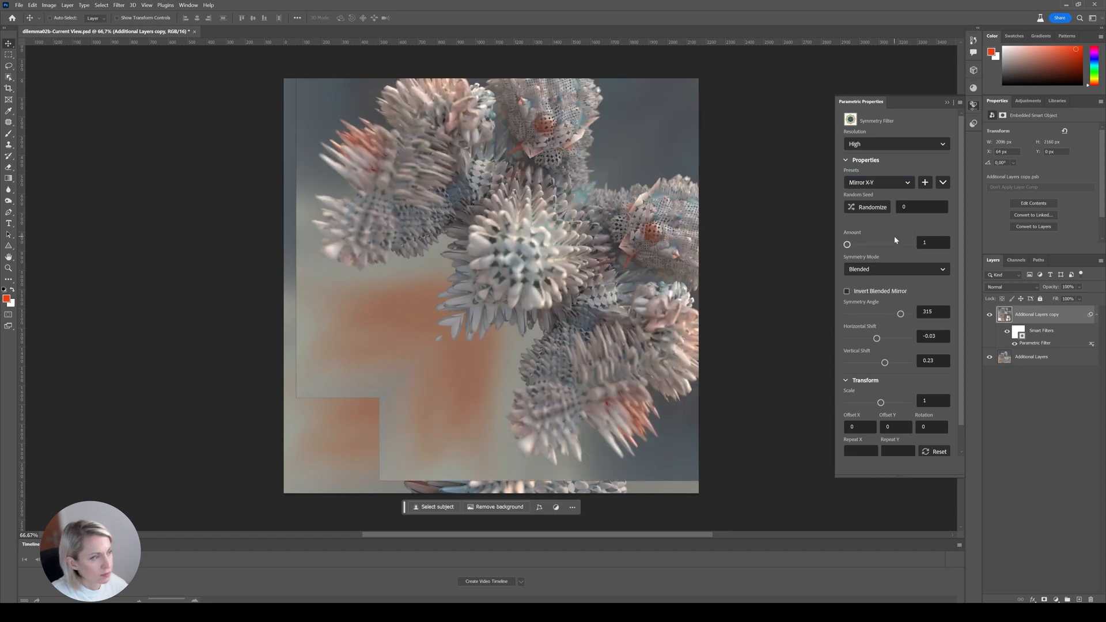
{"action": "mouse_move", "coordinate": [781, 237]}
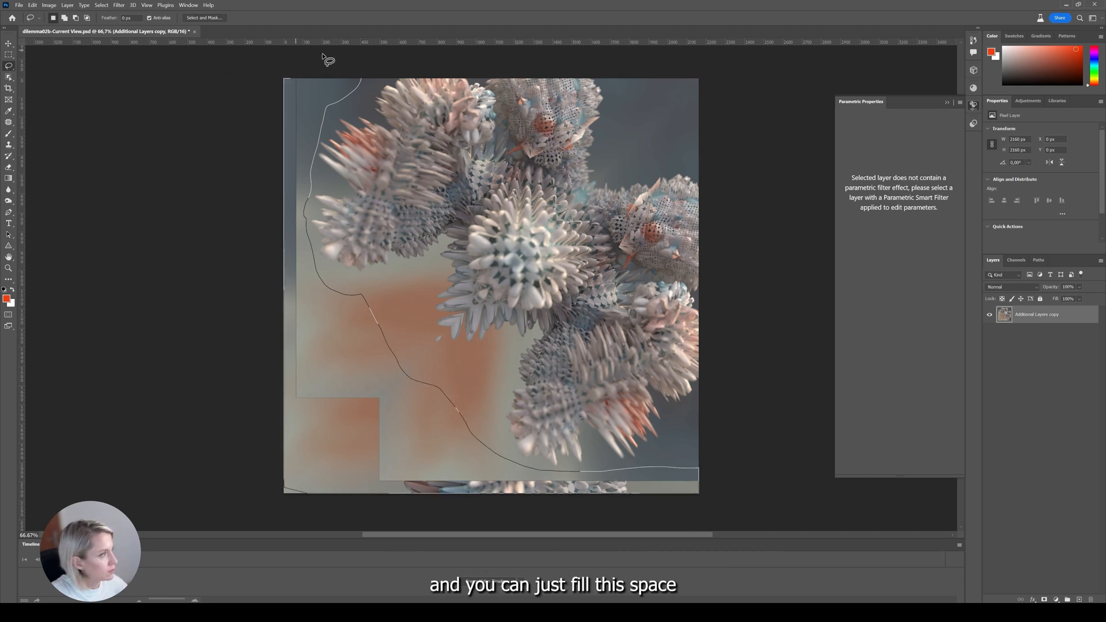
Generative Fill the outlined empty left area with no prompt and preview the second variation
{"action": "left_click", "coordinate": [328, 59]}
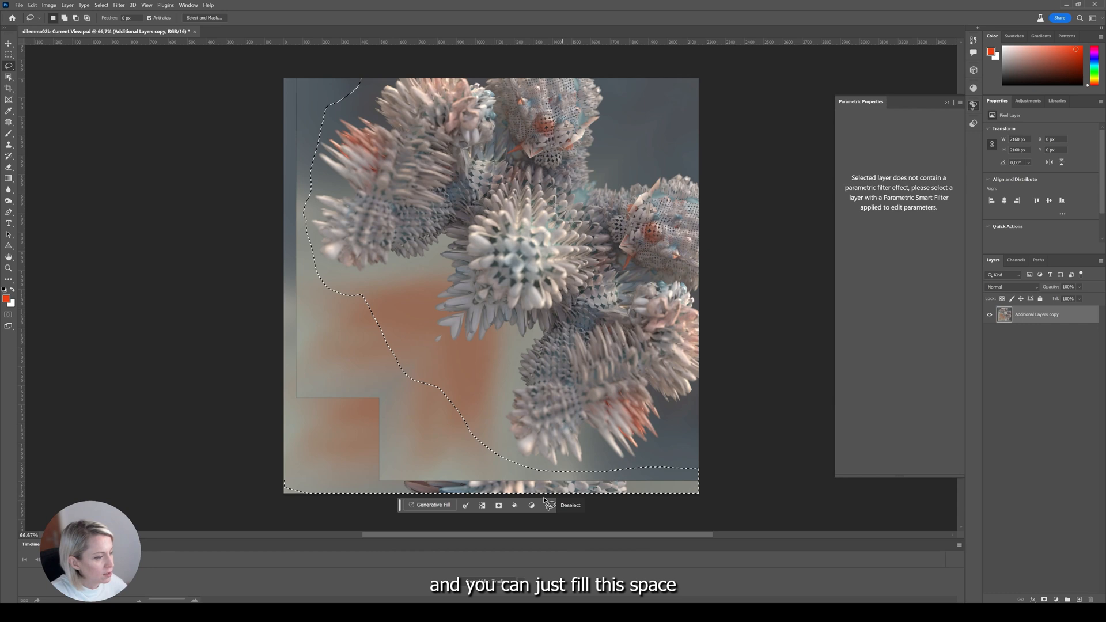
{"action": "left_click", "coordinate": [431, 504]}
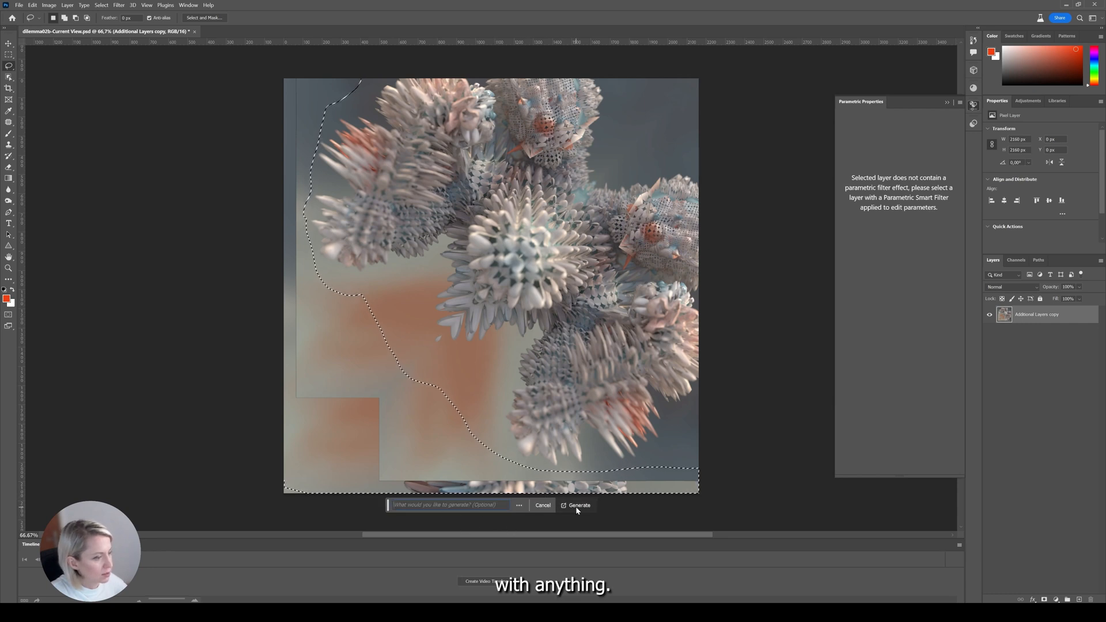
{"action": "left_click", "coordinate": [577, 504]}
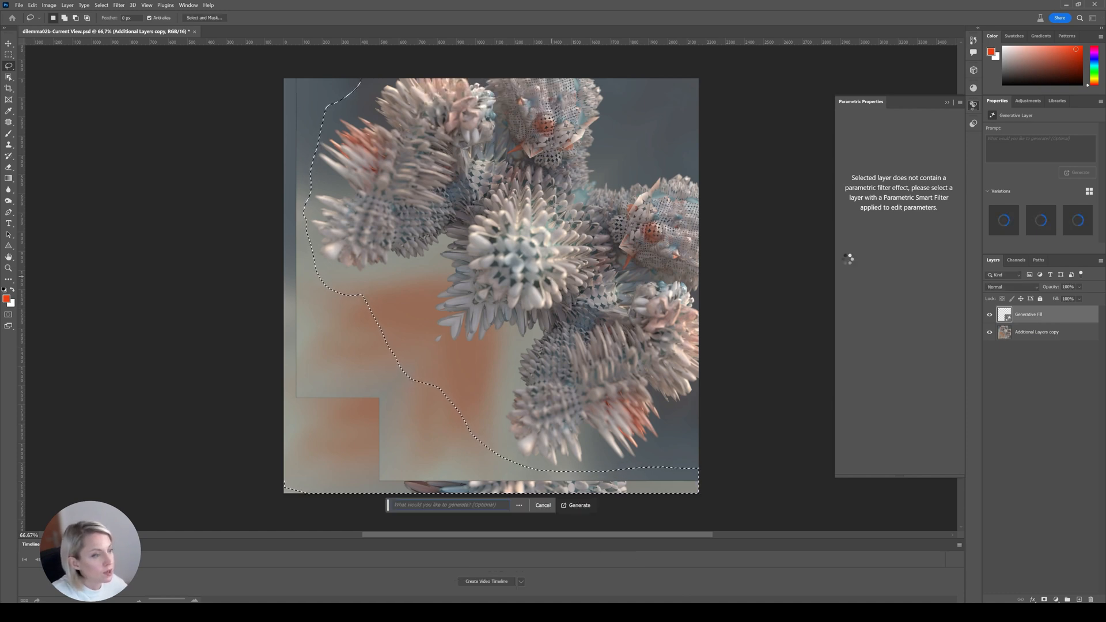
{"action": "left_click", "coordinate": [577, 504]}
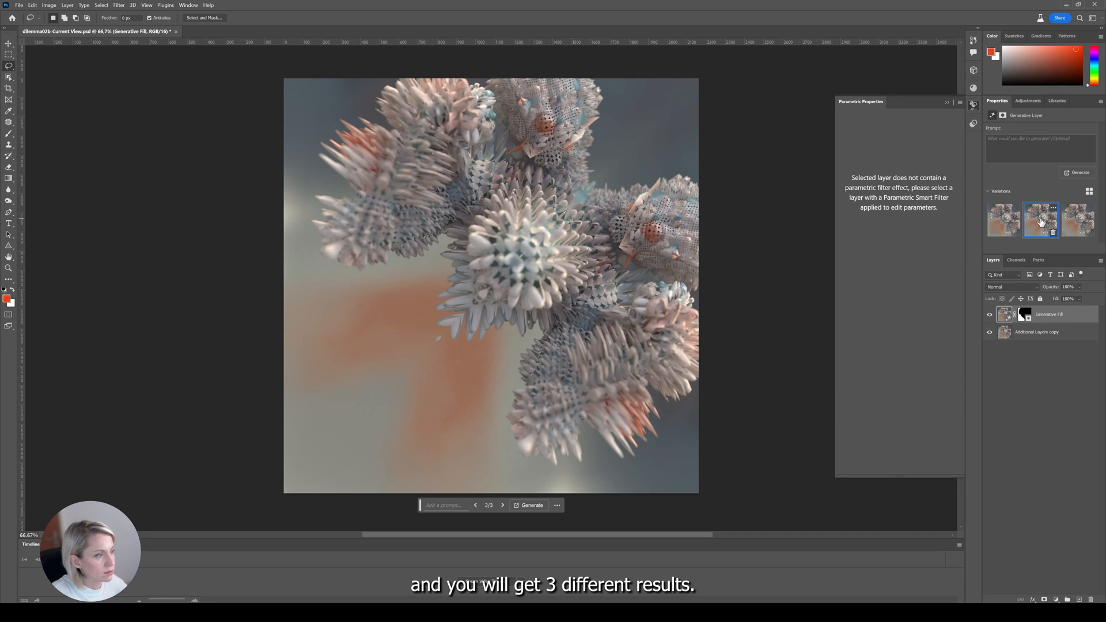
{"action": "mouse_move", "coordinate": [1038, 342]}
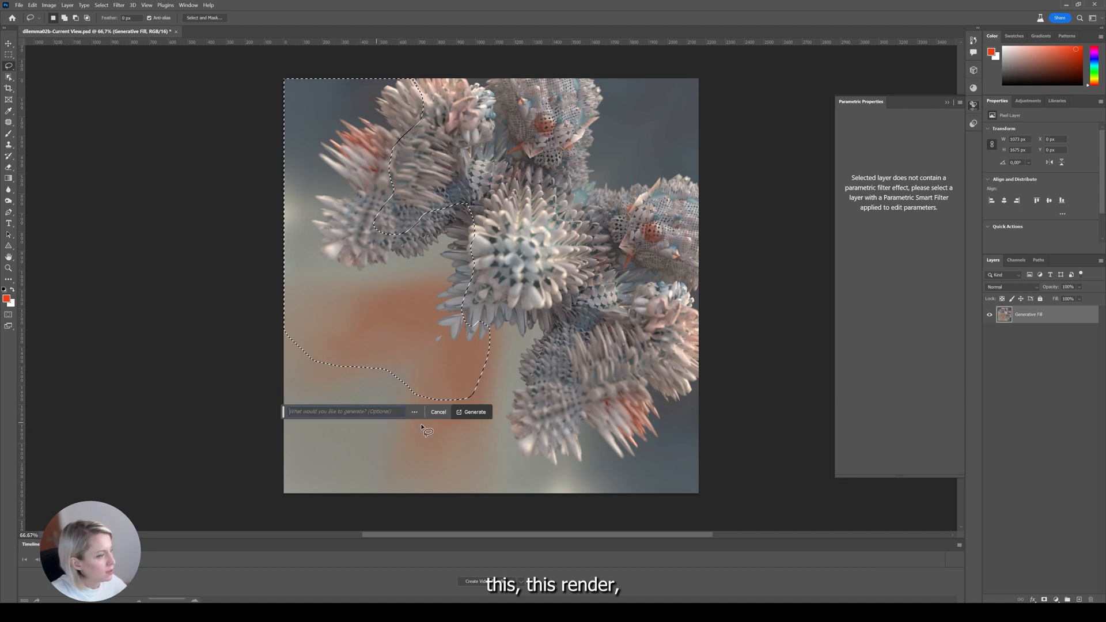
Generate the upper-left patch, preview the variations and keep the third one
{"action": "left_click", "coordinate": [469, 412]}
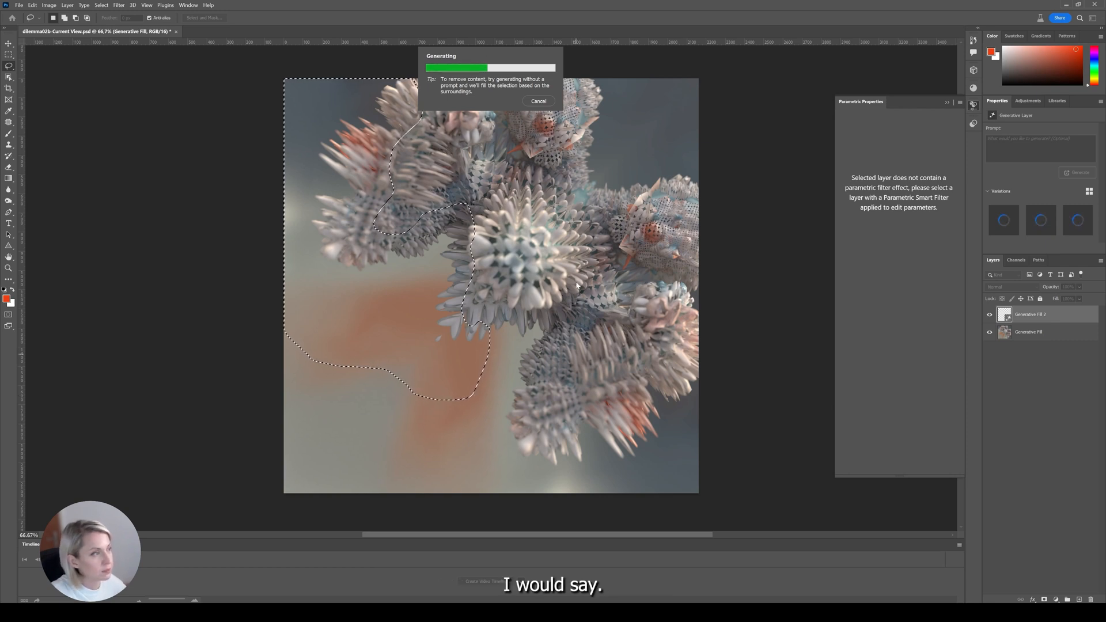
{"action": "mouse_move", "coordinate": [643, 162]}
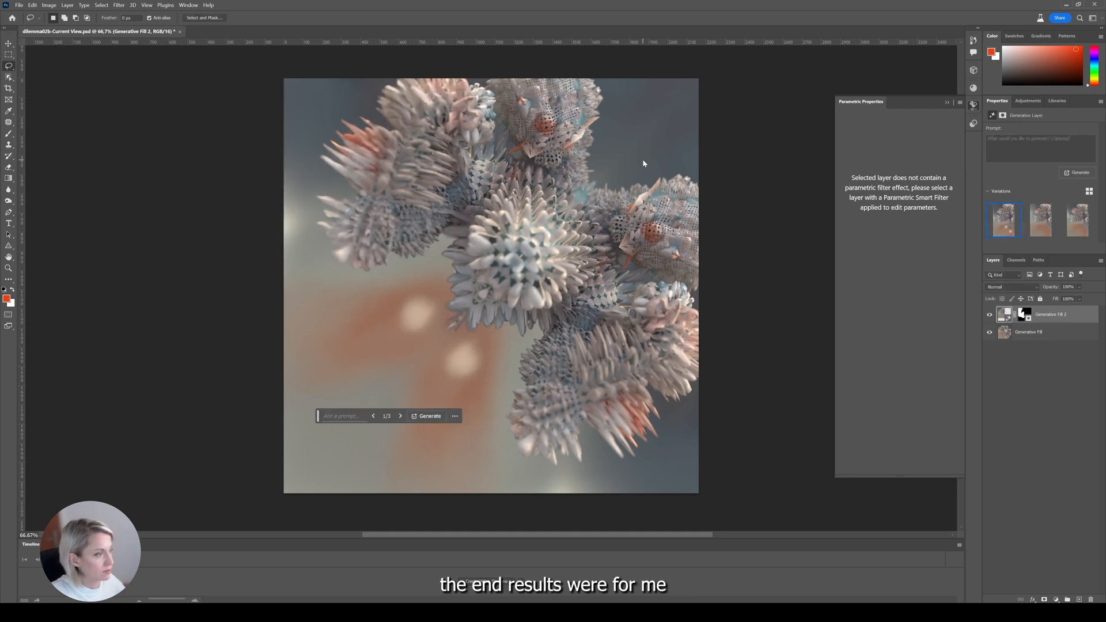
{"action": "left_click", "coordinate": [1039, 220]}
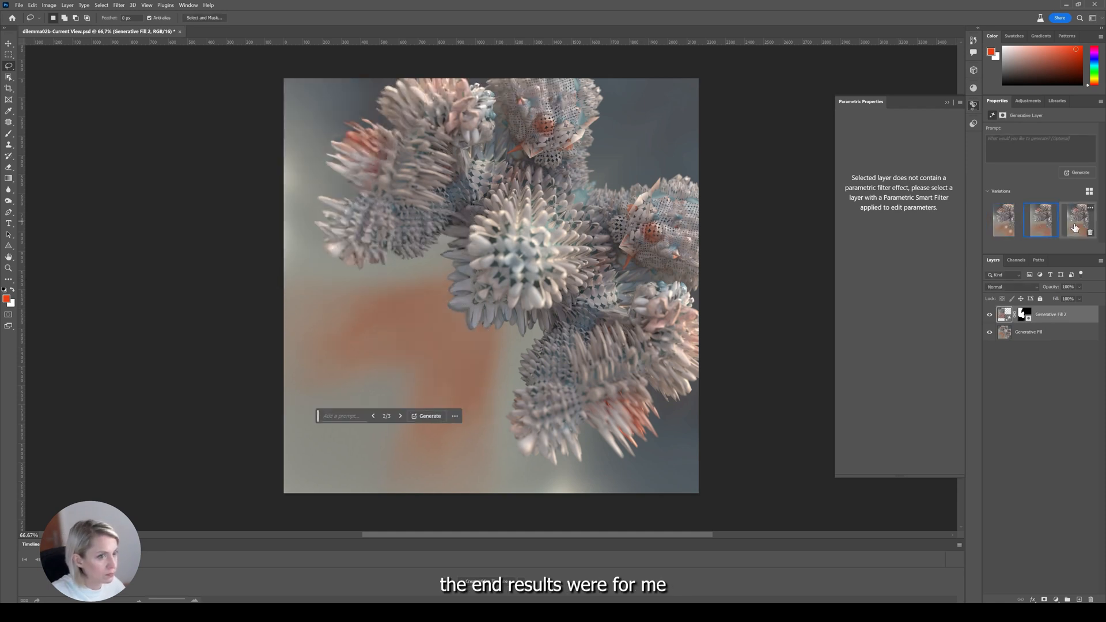
{"action": "left_click", "coordinate": [1076, 220]}
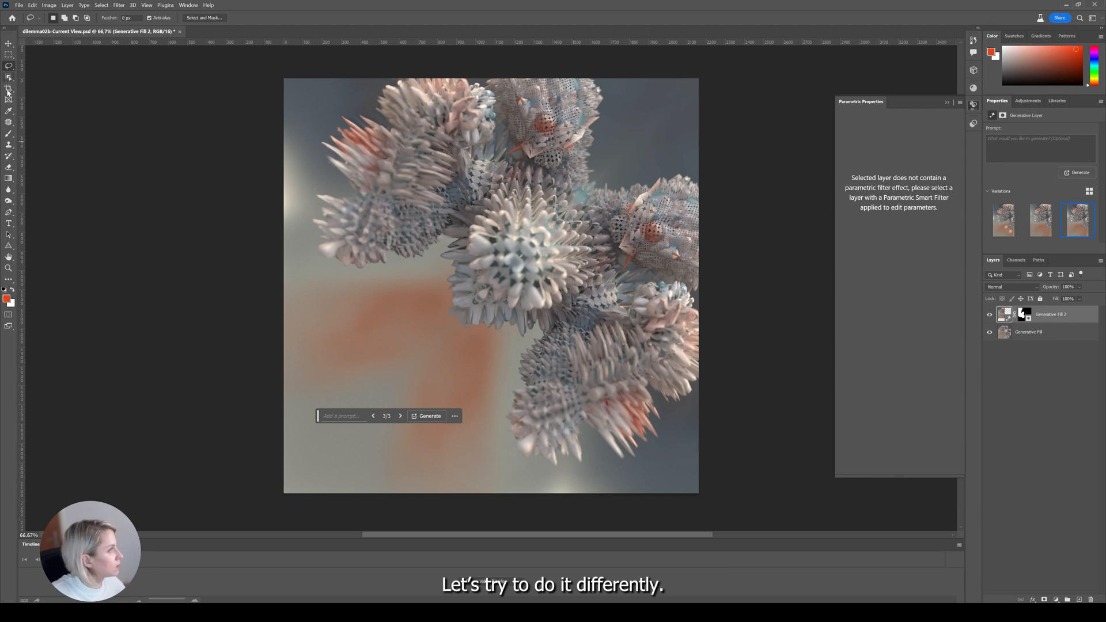
{"action": "left_click", "coordinate": [10, 89]}
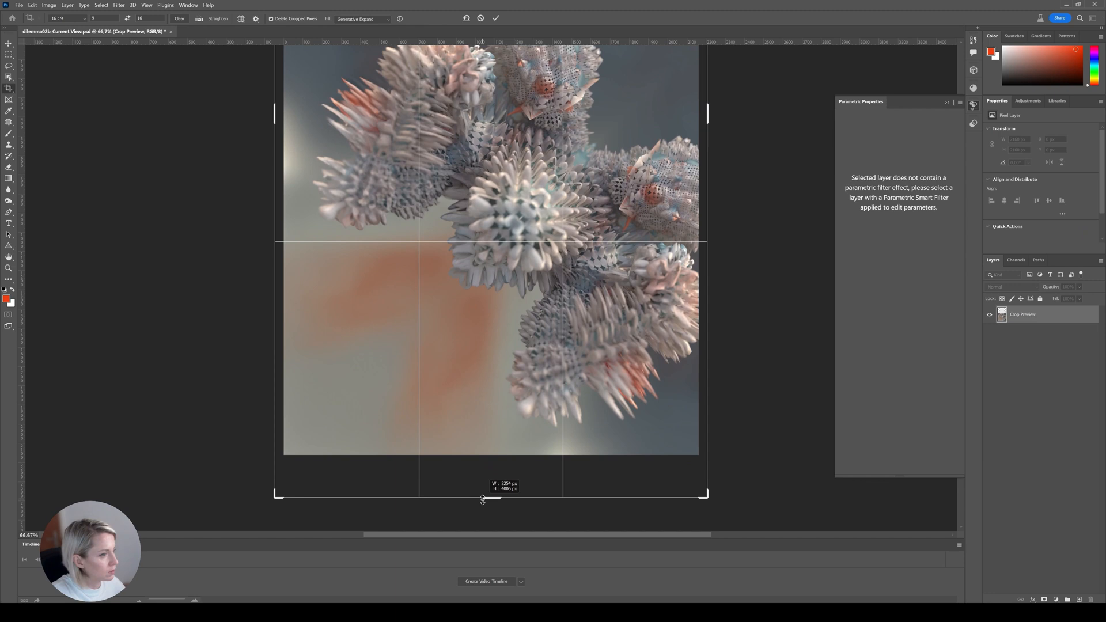
Extend the canvas upward with Generative Expand and browse the resulting spiky-sky variations
{"action": "left_click", "coordinate": [496, 19]}
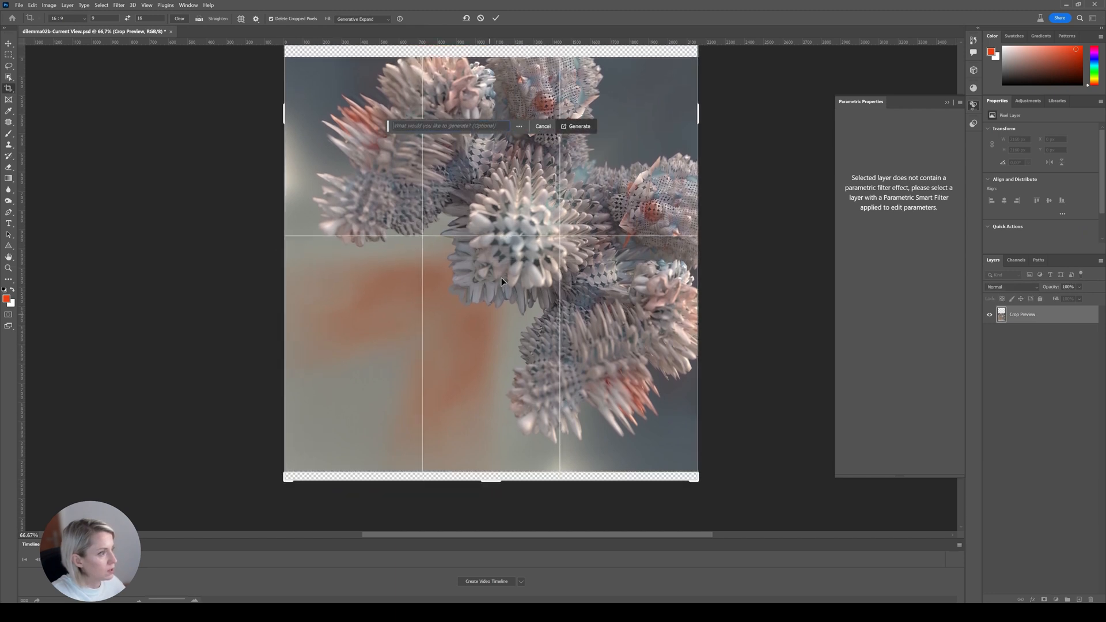
{"action": "left_click", "coordinate": [577, 125]}
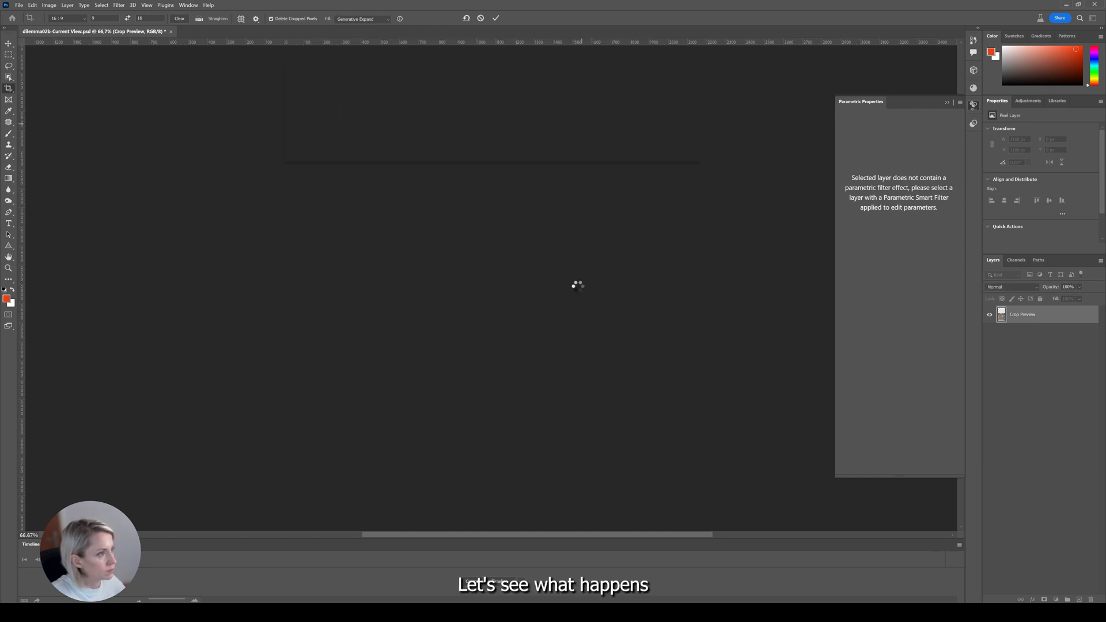
{"action": "left_click", "coordinate": [495, 17]}
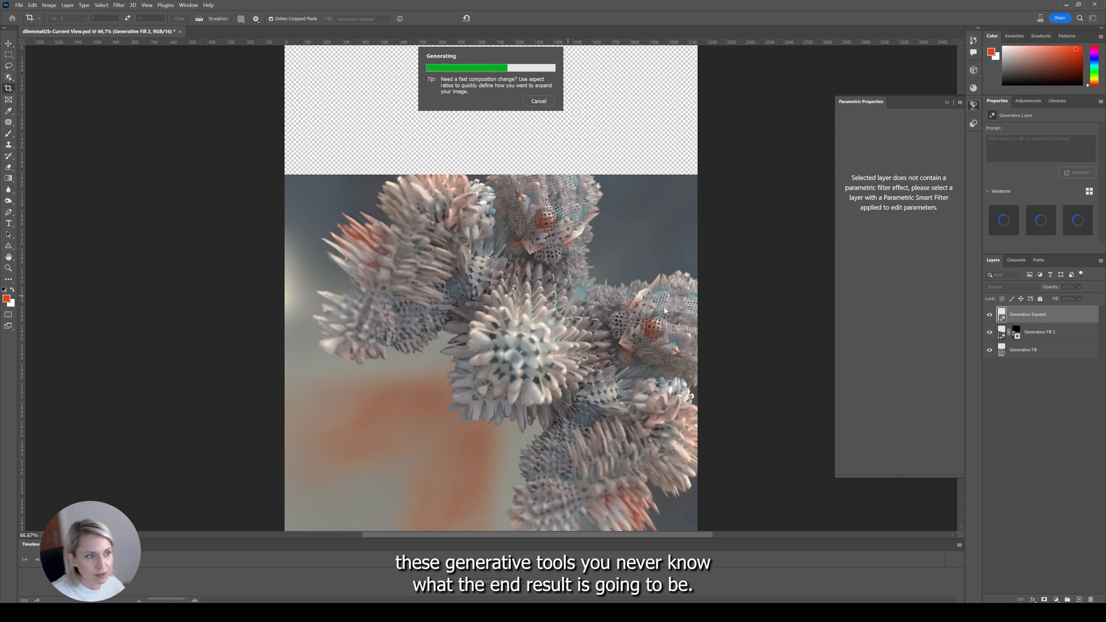
{"action": "mouse_move", "coordinate": [713, 280]}
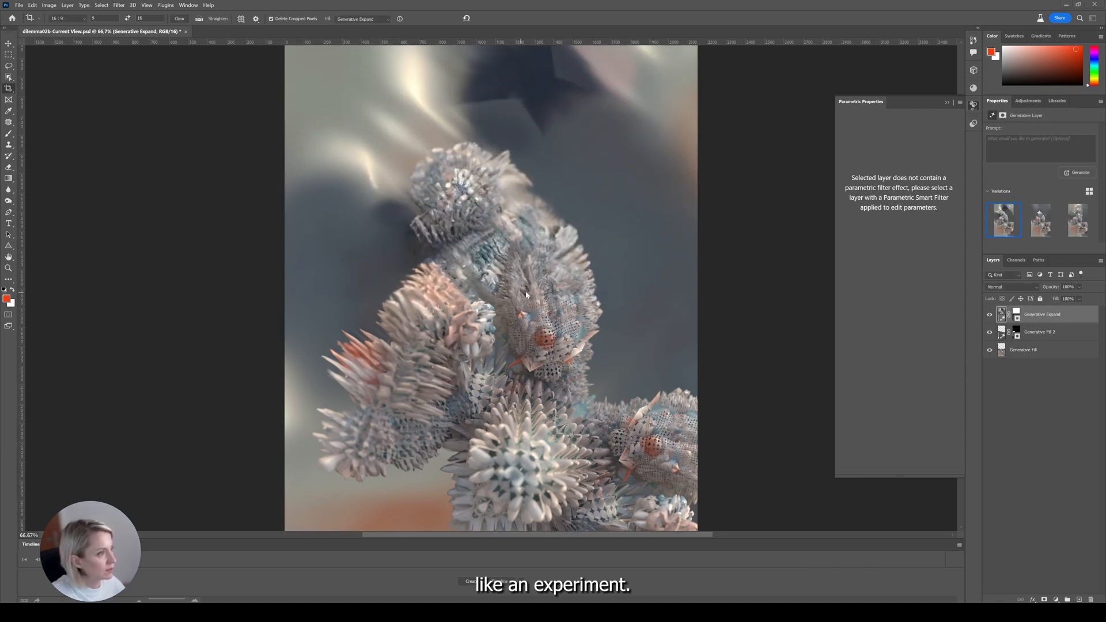
{"action": "left_click", "coordinate": [1039, 220]}
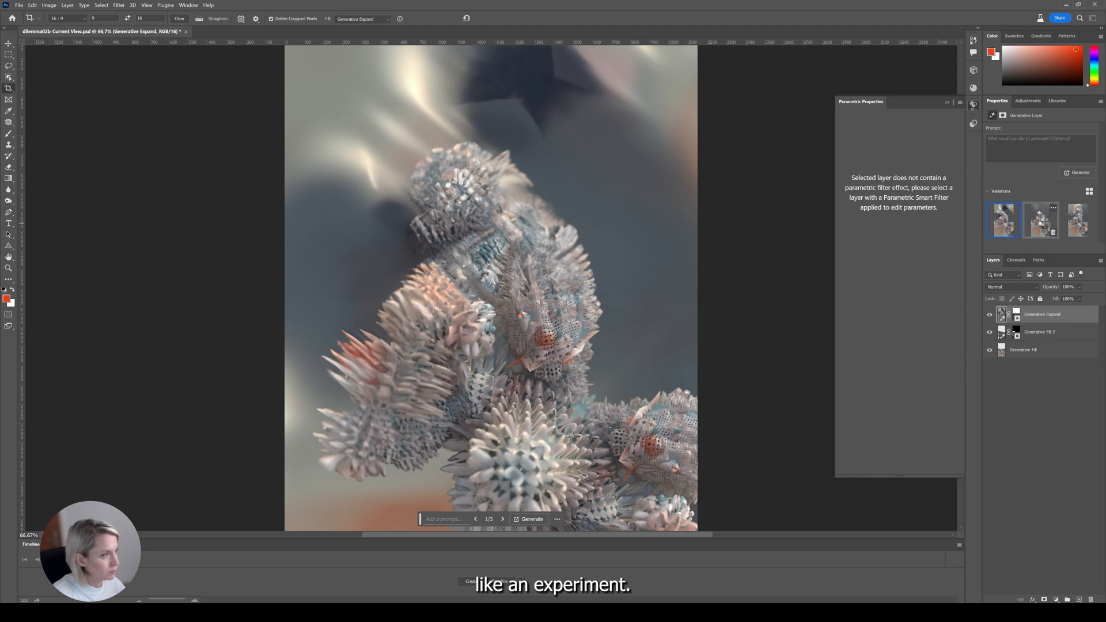
{"action": "left_click", "coordinate": [1077, 220]}
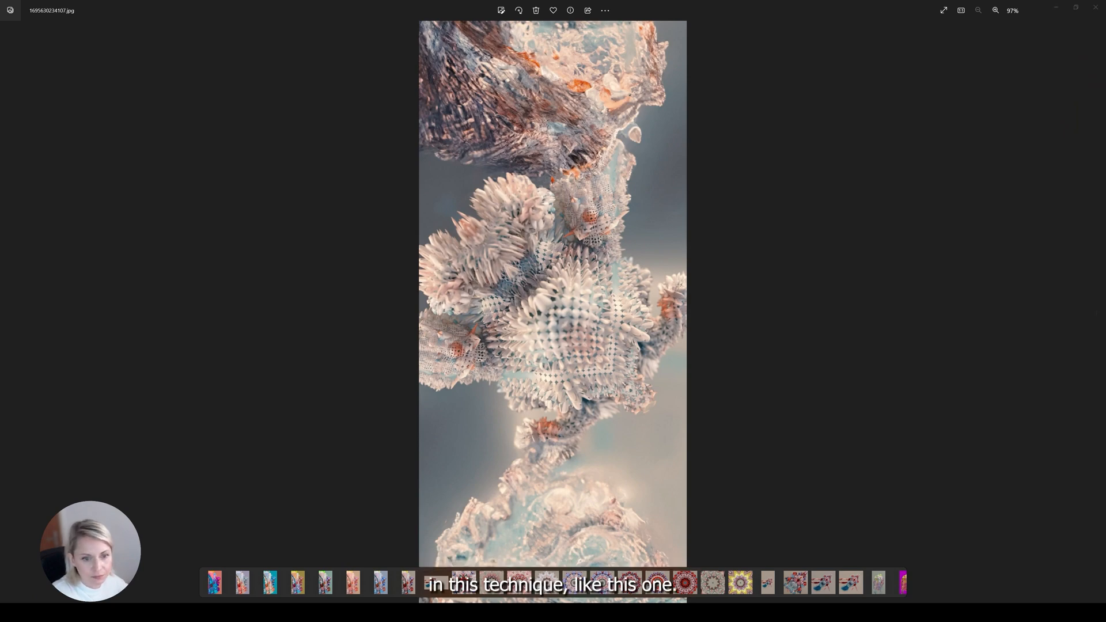
View the finished tall mirrored spiky example JPG, then close the viewer
{"action": "left_click", "coordinate": [1098, 312]}
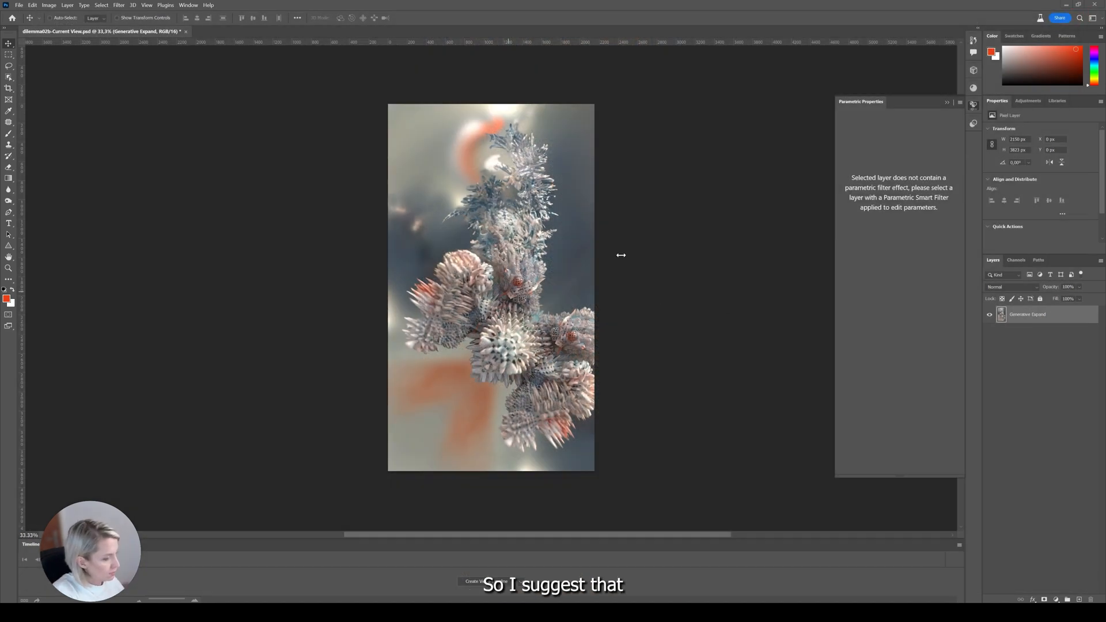
{"action": "mouse_move", "coordinate": [620, 256]}
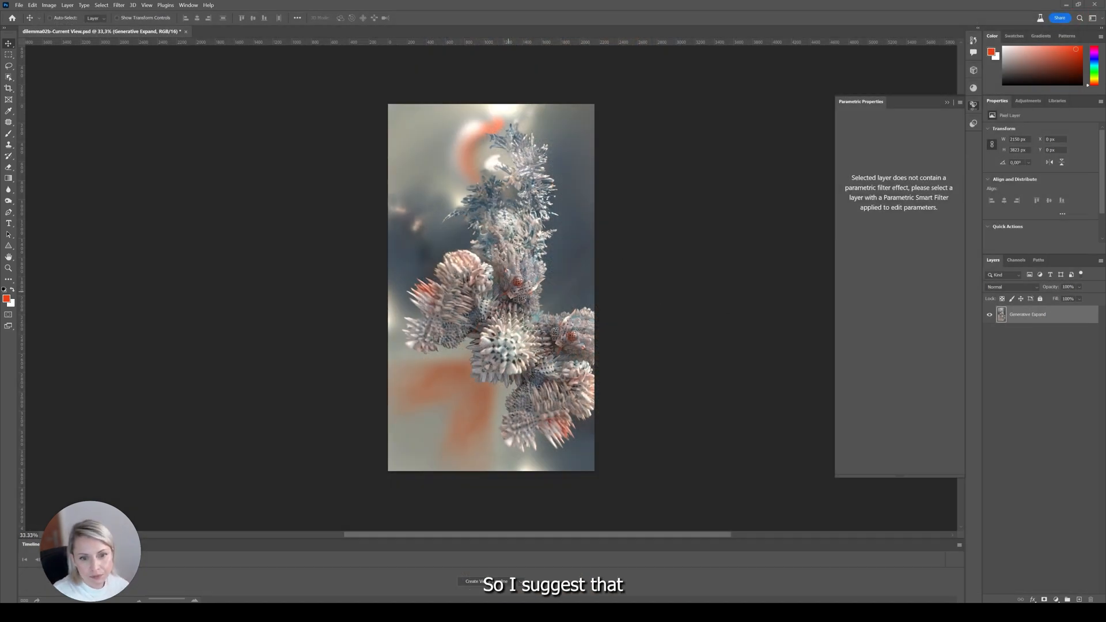